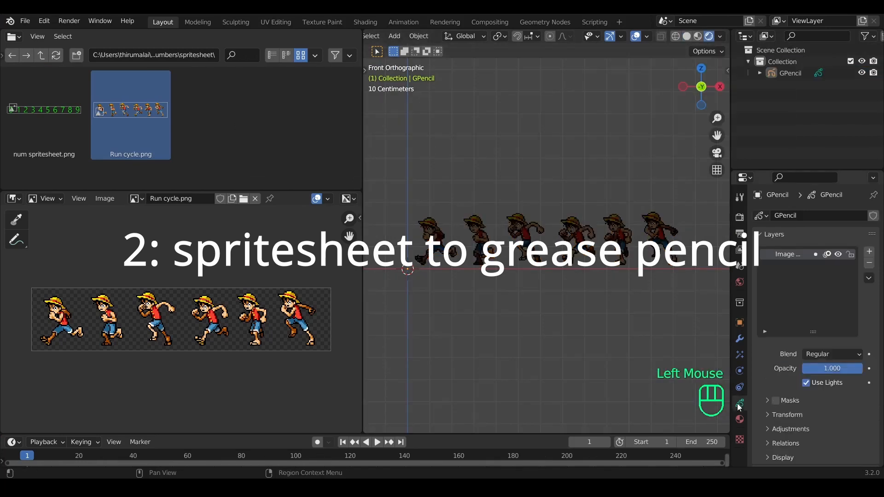
Start an empty scene in front view with the animation range set to frames 1–7.
{"action": "left_click", "coordinate": [275, 22]}
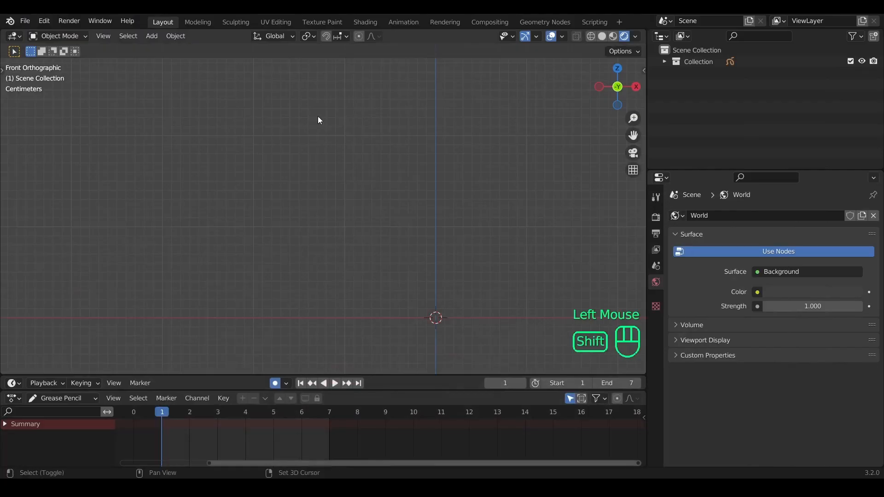
{"action": "key", "text": "shift+a"}
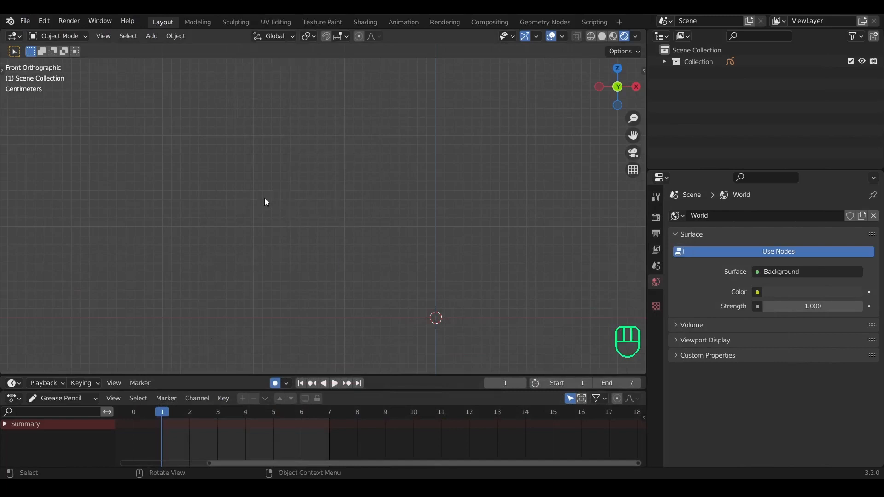
Import the six Luffy Run Cycle PNGs via Images as Planes with a Shadeless material.
{"action": "key", "text": "shift+a"}
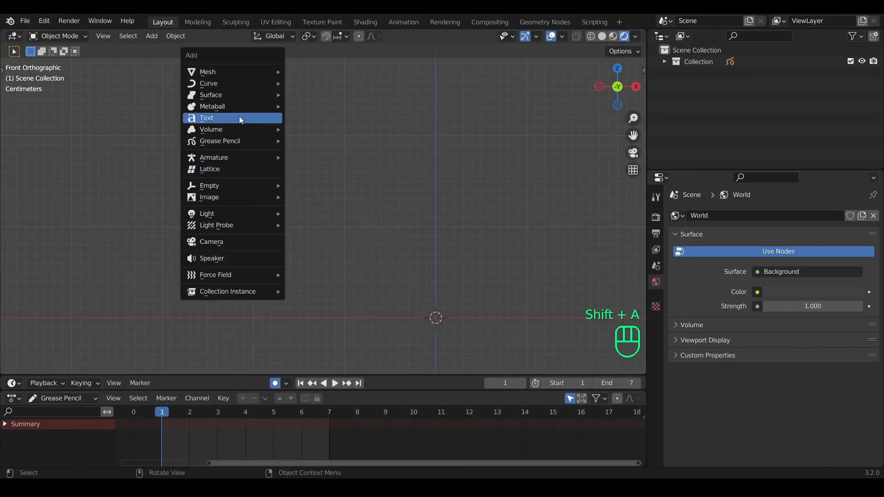
{"action": "mouse_move", "coordinate": [209, 196]}
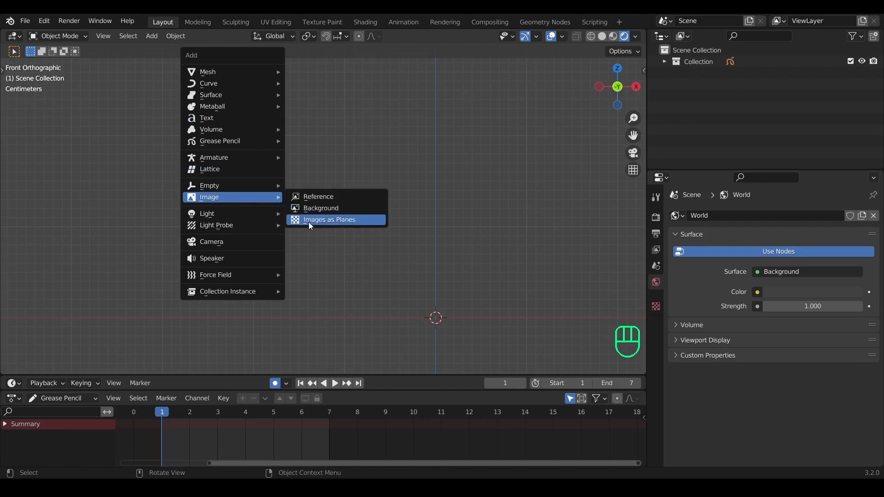
{"action": "left_click", "coordinate": [329, 219]}
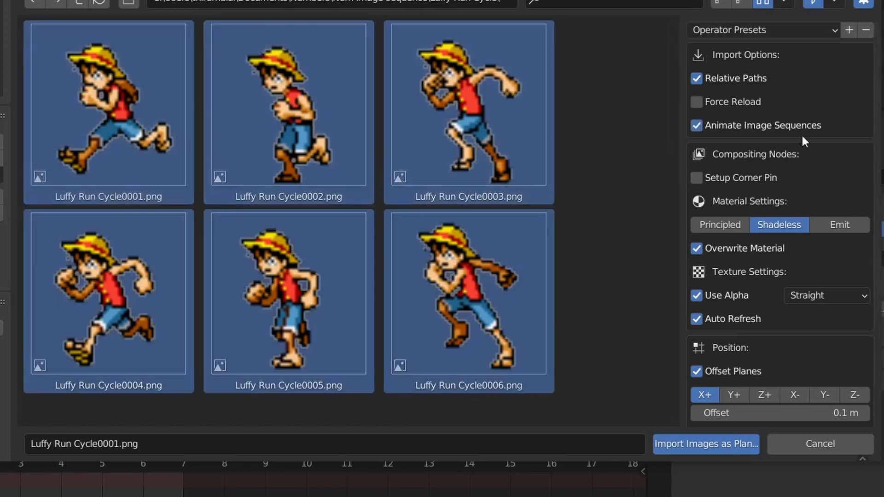
{"action": "mouse_move", "coordinate": [754, 226]}
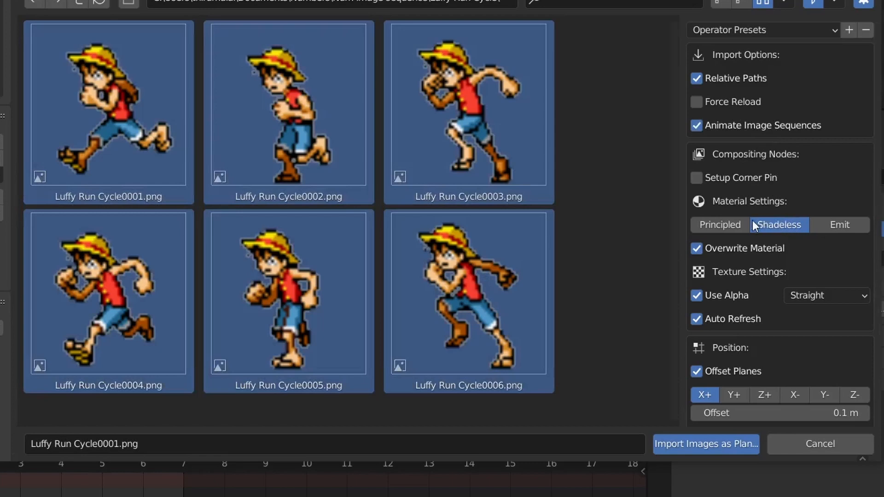
{"action": "left_click", "coordinate": [287, 290]}
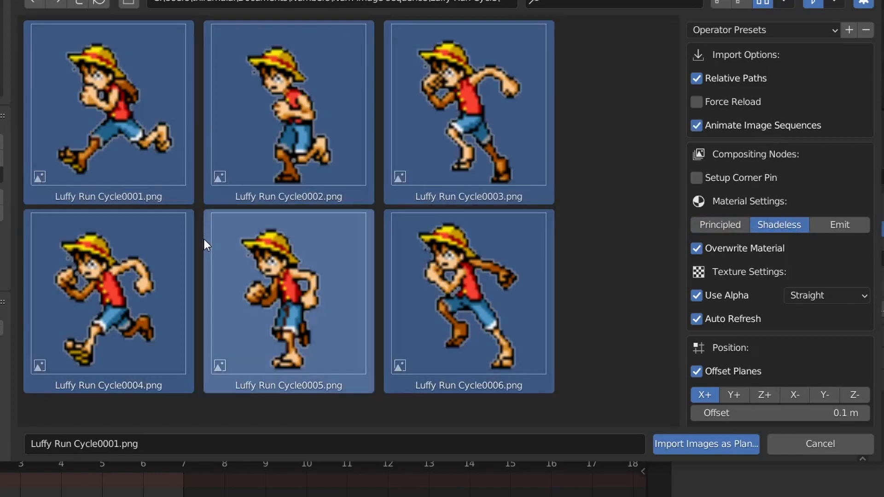
{"action": "left_click", "coordinate": [705, 444]}
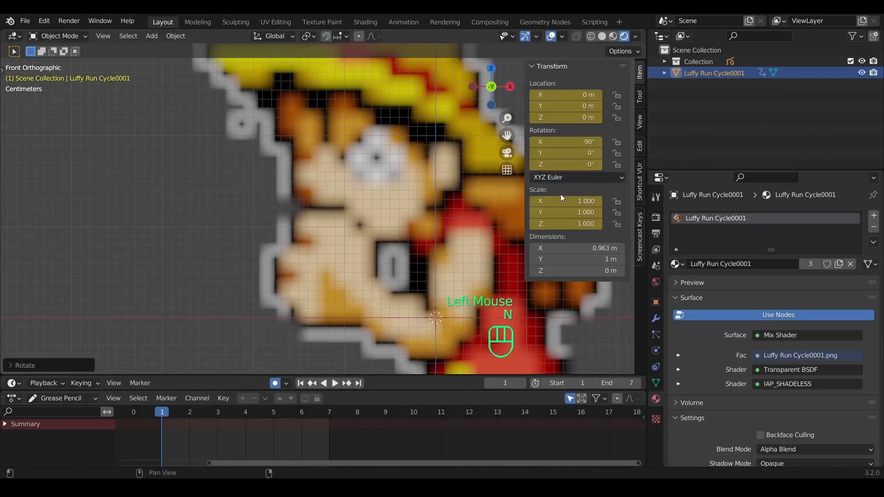
Split the 3D viewport into two side-by-side areas showing the Luffy plane.
{"action": "left_click_drag", "start_coordinate": [581, 224], "coordinate": [542, 224]}
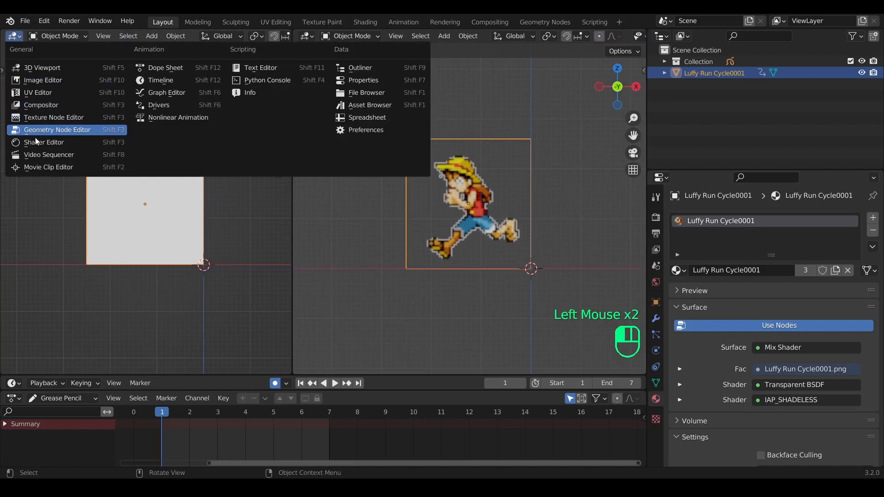
In the Shader Editor, set the Image Texture to Closest interpolation and Cyclic.
{"action": "left_click", "coordinate": [44, 141]}
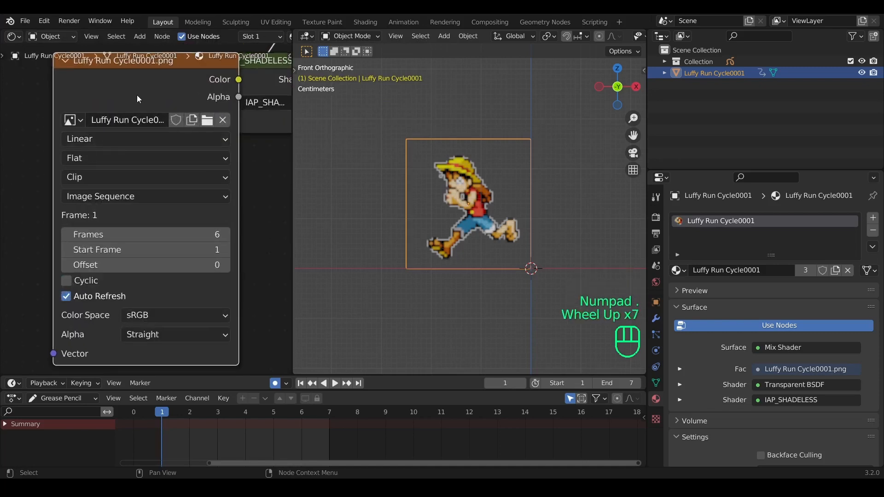
{"action": "scroll", "scroll_direction": "down", "scroll_amount": 3}
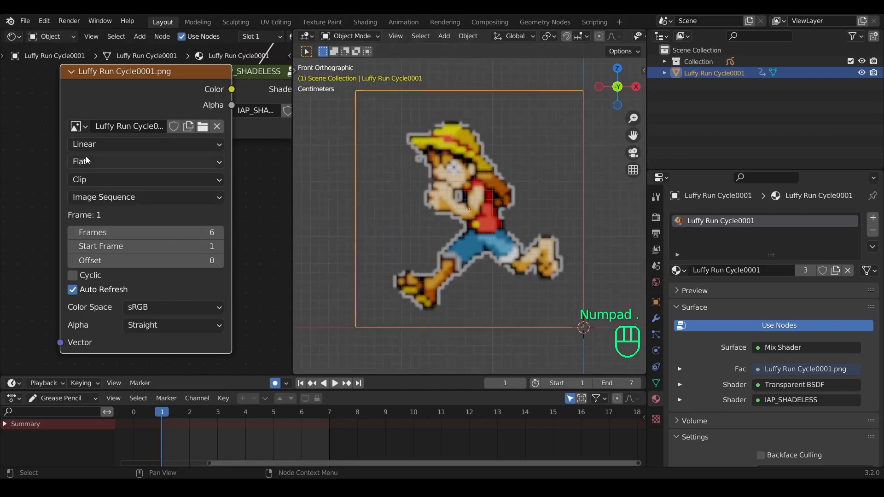
{"action": "left_click", "coordinate": [145, 144]}
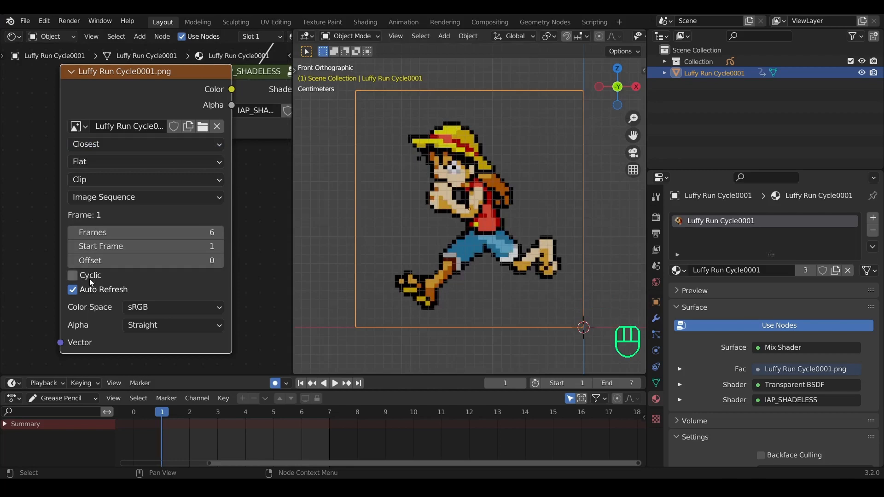
{"action": "left_click", "coordinate": [73, 275]}
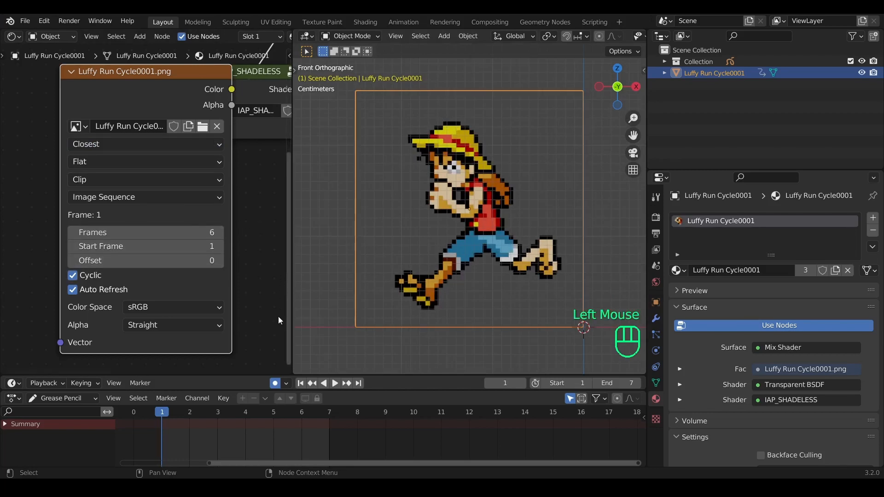
{"action": "mouse_move", "coordinate": [90, 275]}
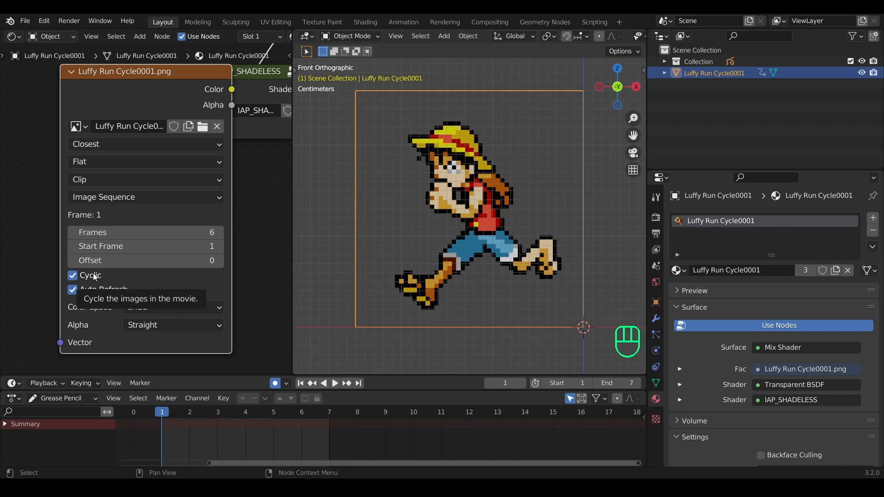
{"action": "mouse_move", "coordinate": [201, 181]}
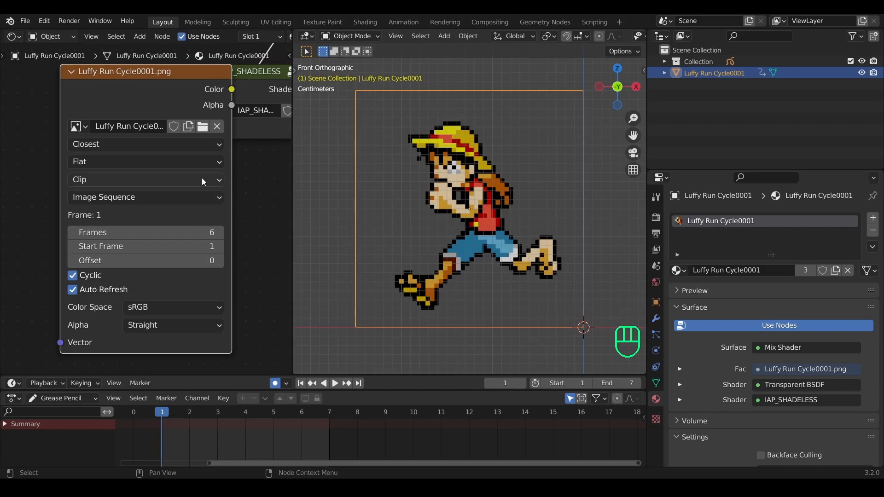
{"action": "mouse_move", "coordinate": [92, 333]}
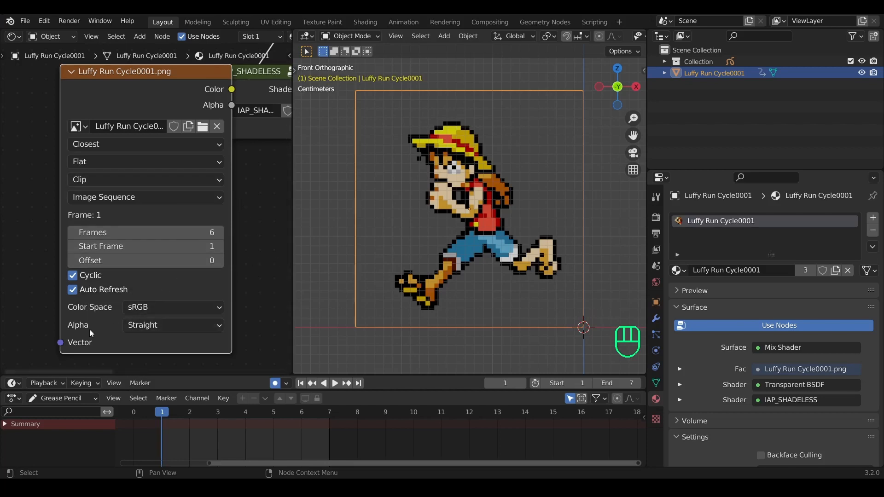
{"action": "mouse_move", "coordinate": [256, 294]}
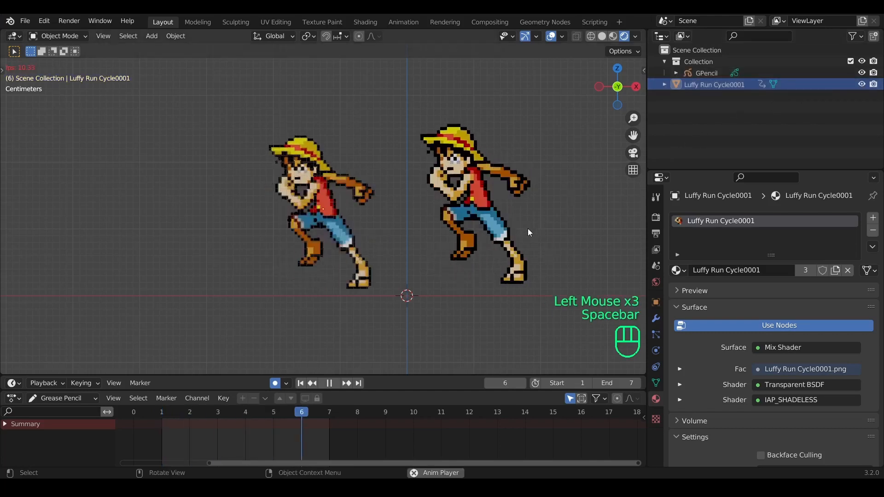
Play the run cycle to compare the GPencil Luffy with the image plane.
{"action": "left_click", "coordinate": [706, 73]}
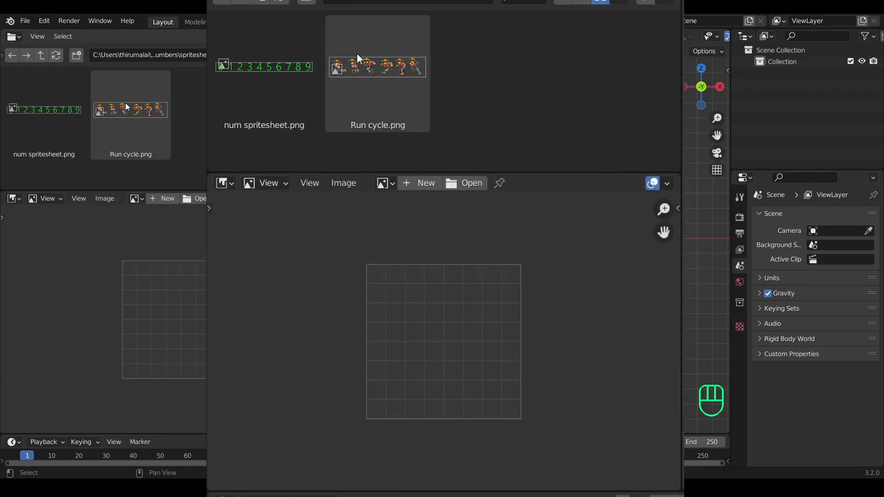
Load Run cycle.png into the Image Editor and generate a Grease Pencil object from it.
{"action": "left_click", "coordinate": [377, 73]}
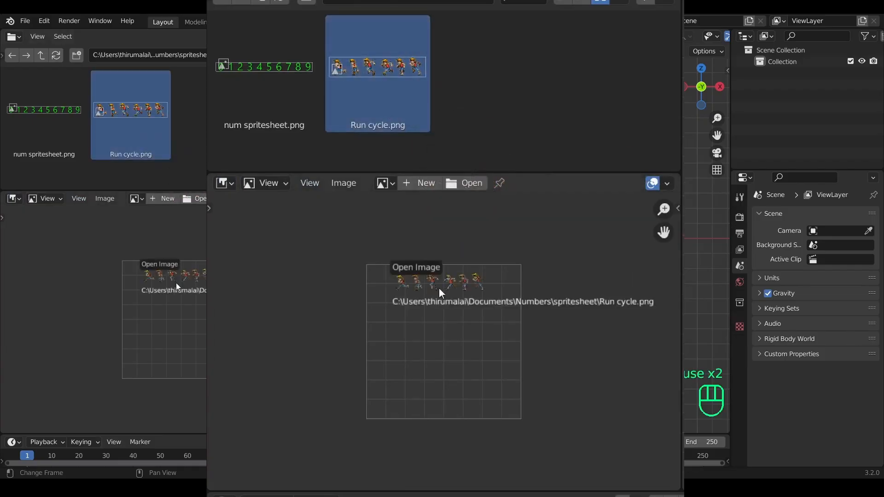
{"action": "left_click", "coordinate": [416, 267]}
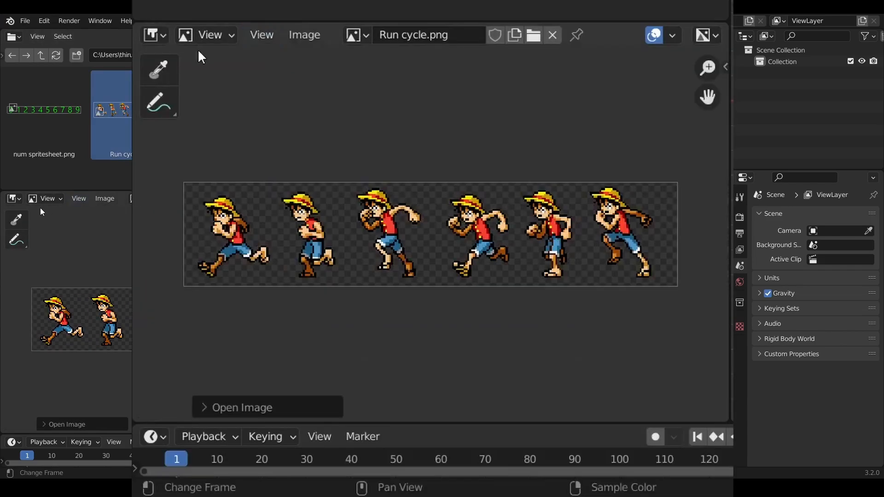
{"action": "left_click", "coordinate": [304, 35]}
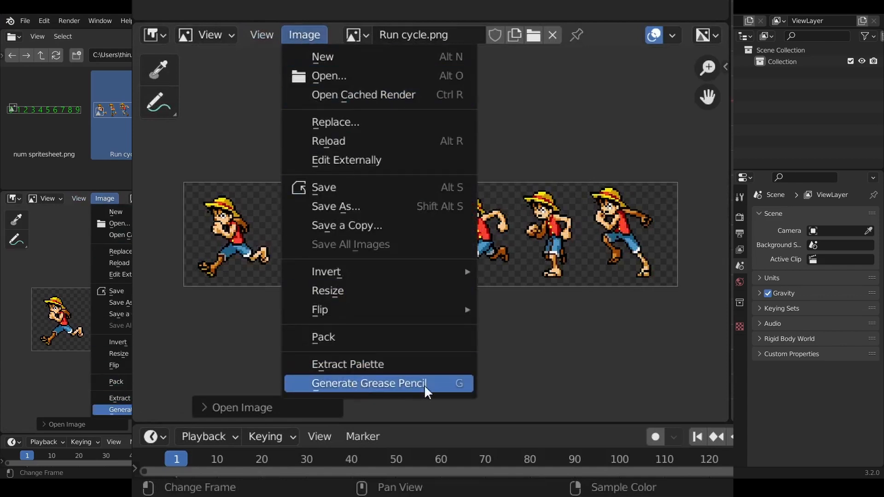
{"action": "left_click", "coordinate": [366, 383]}
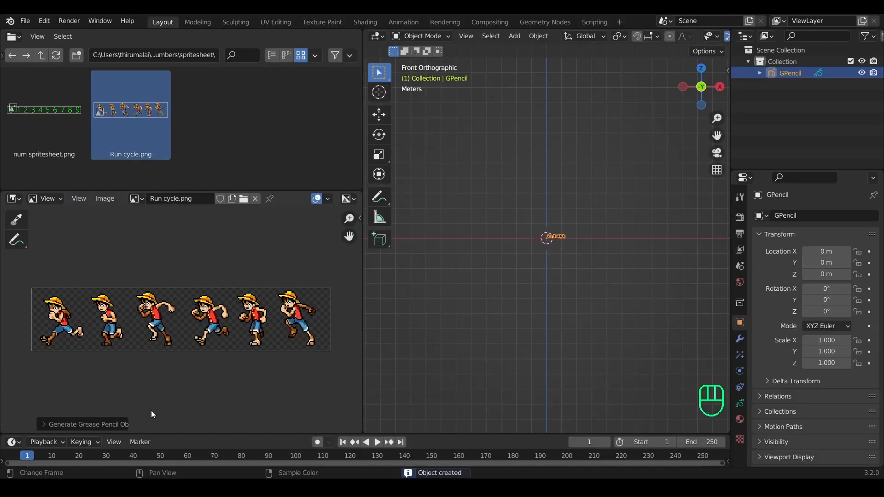
Frame the GPencil strip and switch viewport shading colour and lighting options to show stroke colours.
{"action": "scroll", "scroll_direction": "up", "scroll_amount": 3}
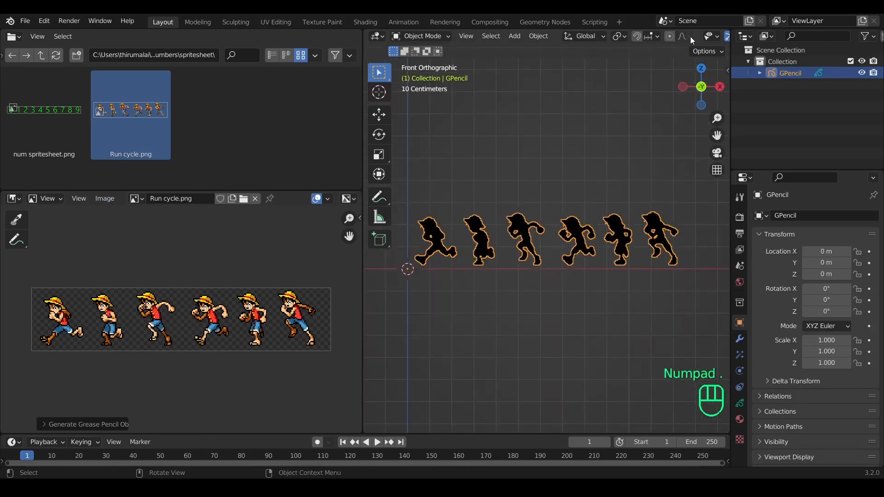
{"action": "left_click", "coordinate": [720, 36]}
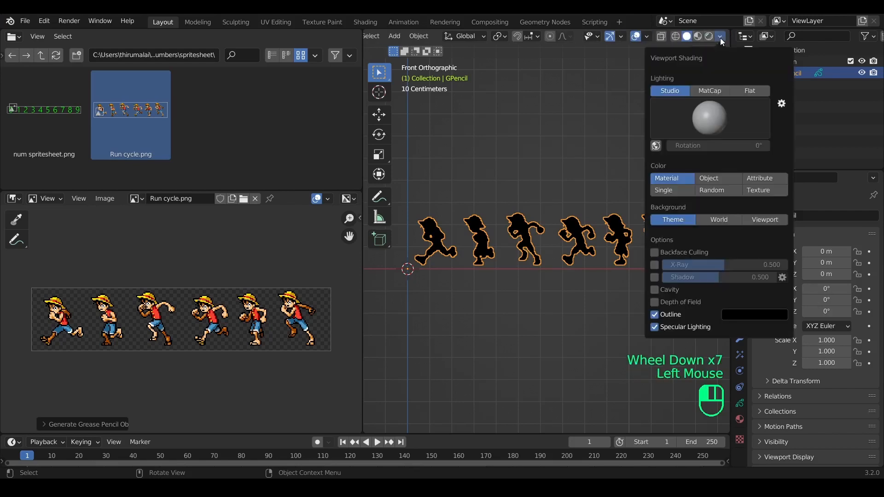
{"action": "left_click", "coordinate": [759, 179]}
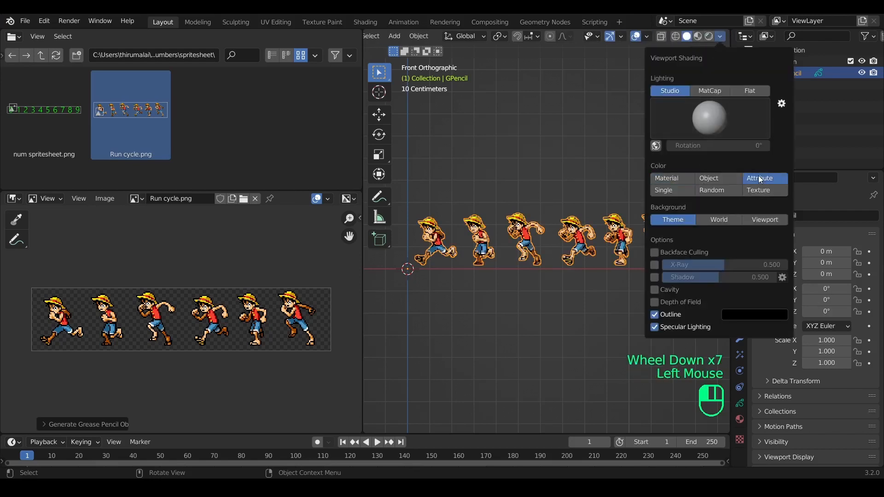
{"action": "left_click", "coordinate": [709, 91]}
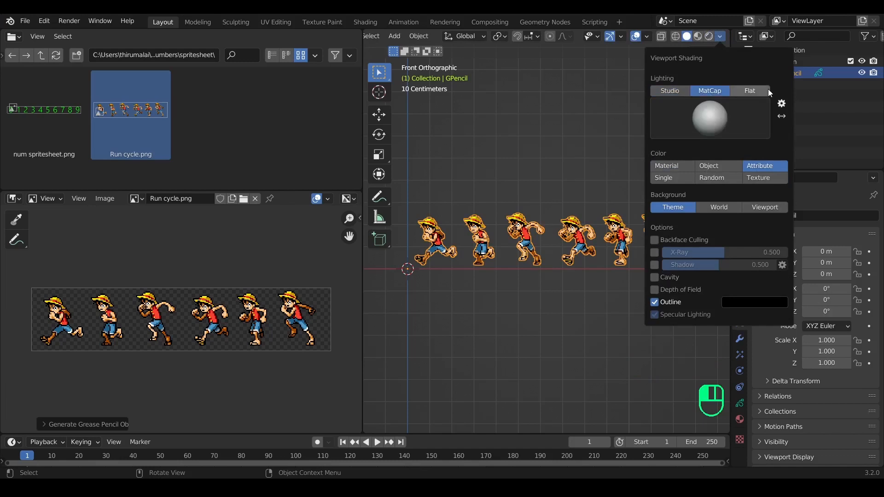
{"action": "left_click", "coordinate": [758, 177]}
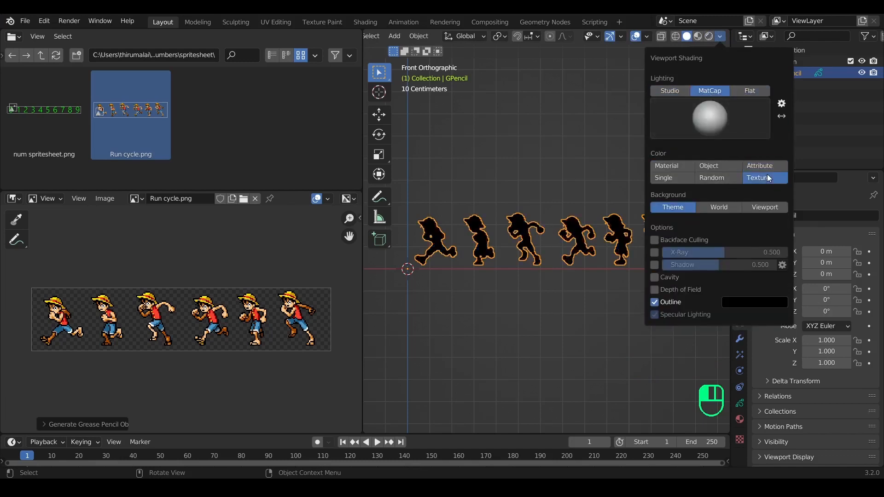
{"action": "left_click", "coordinate": [663, 177]}
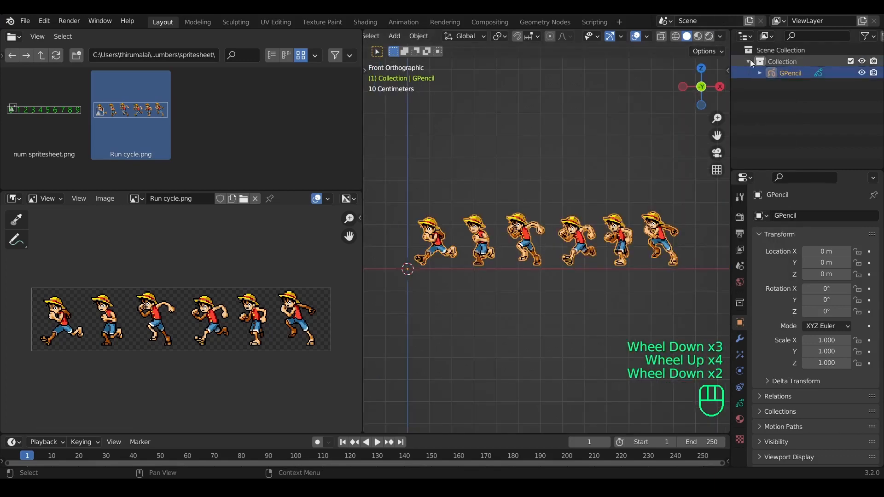
Deselect the drawing and uncheck Use Lights on the GPencil image layer.
{"action": "left_click", "coordinate": [709, 36]}
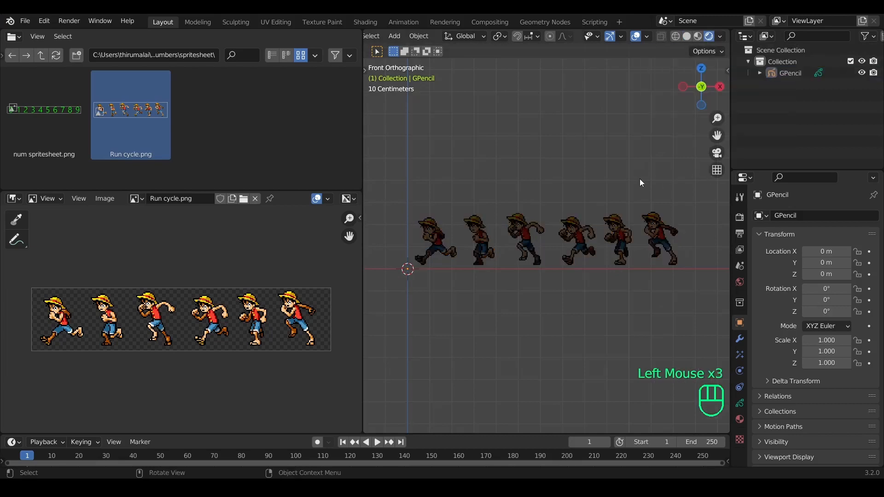
{"action": "left_click", "coordinate": [738, 402]}
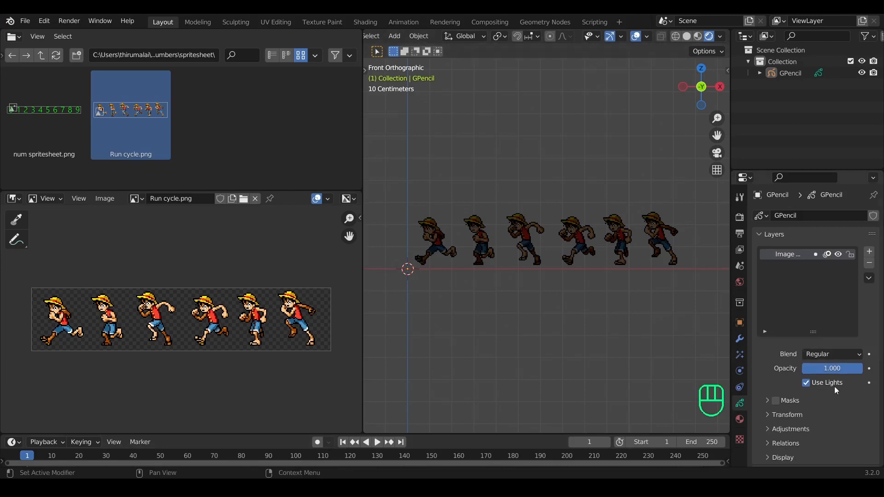
{"action": "left_click", "coordinate": [806, 382]}
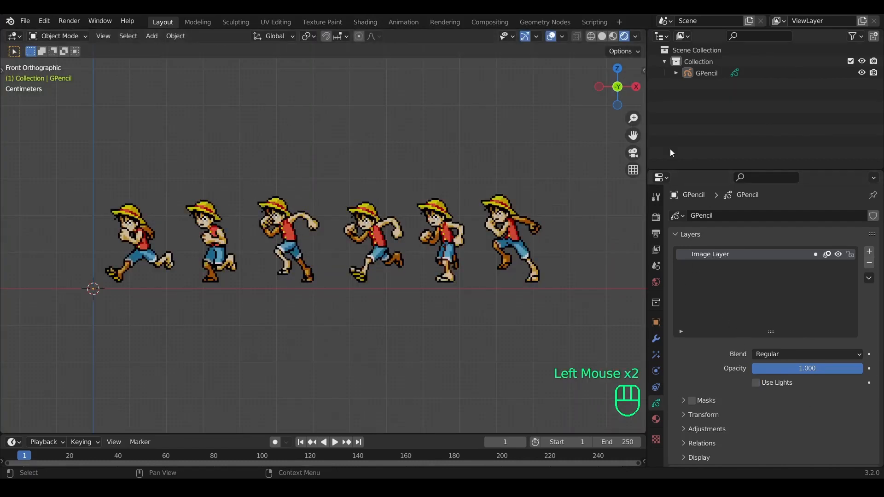
Rename the GPencil image layer to 'RUN'.
{"action": "double_click", "coordinate": [710, 254]}
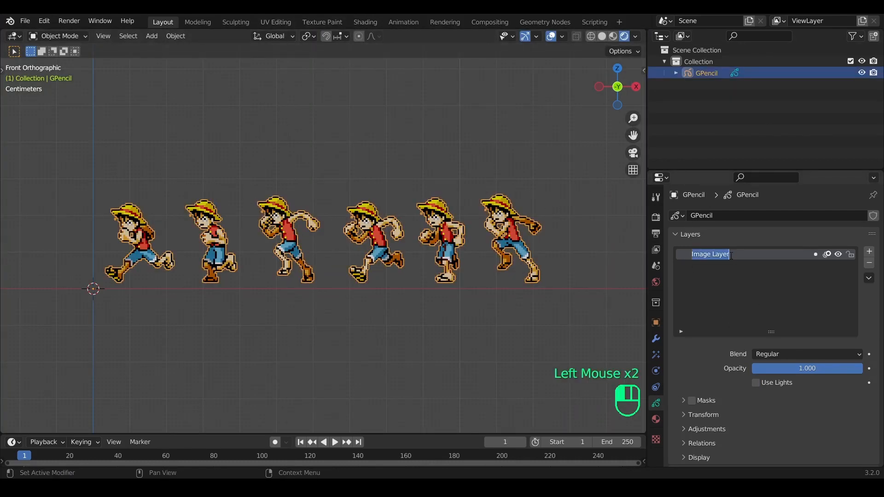
{"action": "type", "text": "RUN"}
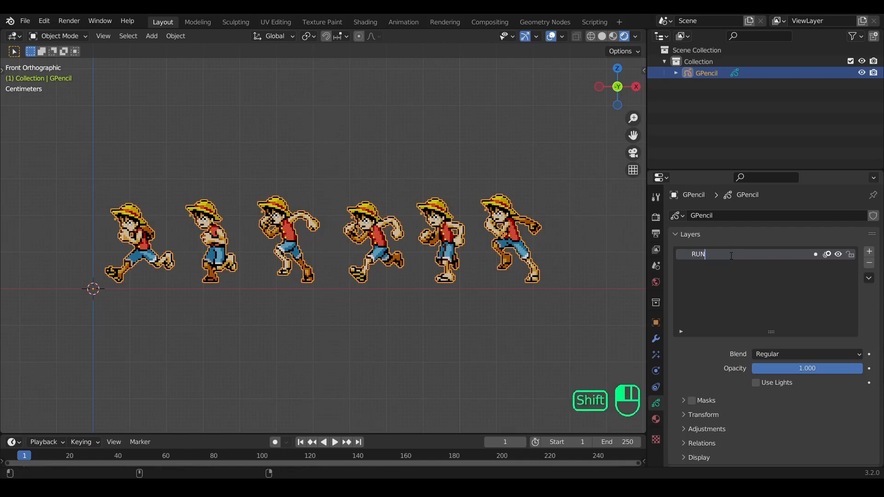
{"action": "left_click", "coordinate": [656, 419]}
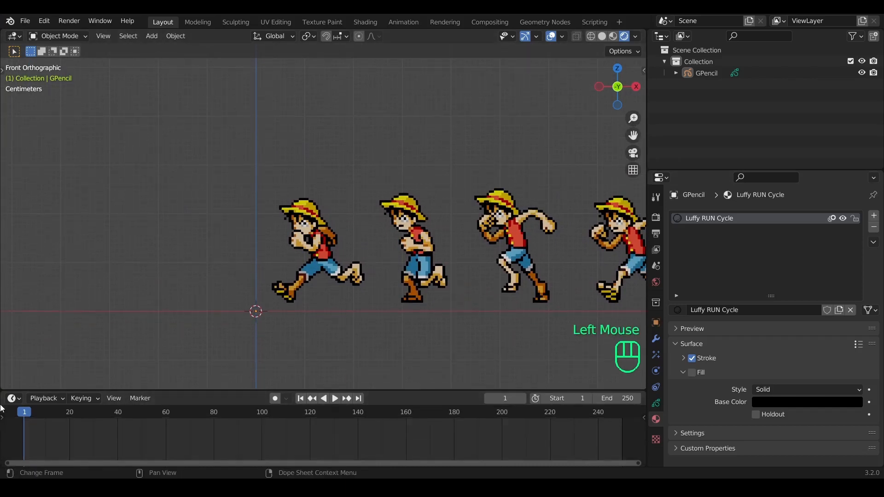
Switch the timeline to the Grease Pencil dope sheet and enter edit mode on the drawing.
{"action": "left_click", "coordinate": [11, 398]}
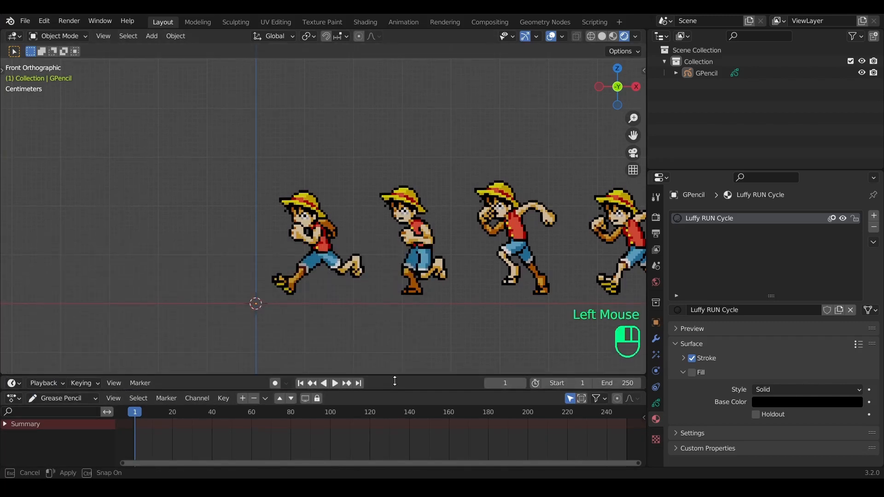
{"action": "key", "text": "Tab"}
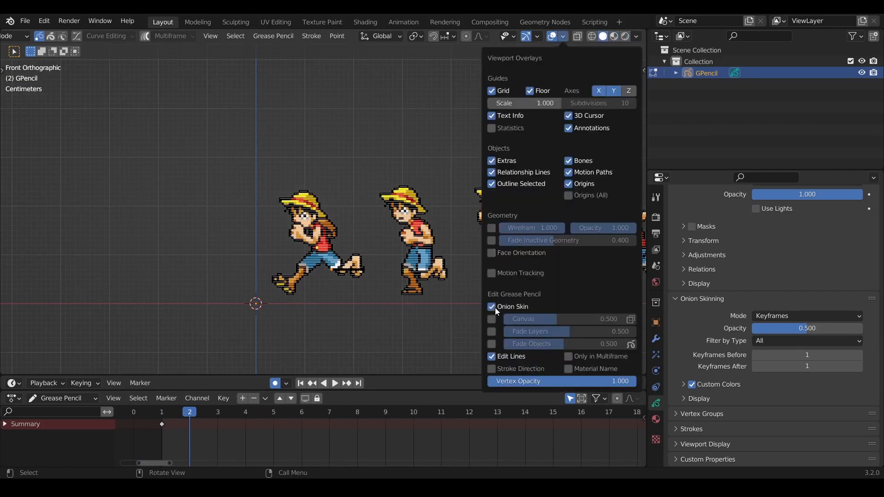
Put the GPencil run-cycle drawing into draw mode on frame 2.
{"action": "key", "text": "Tab"}
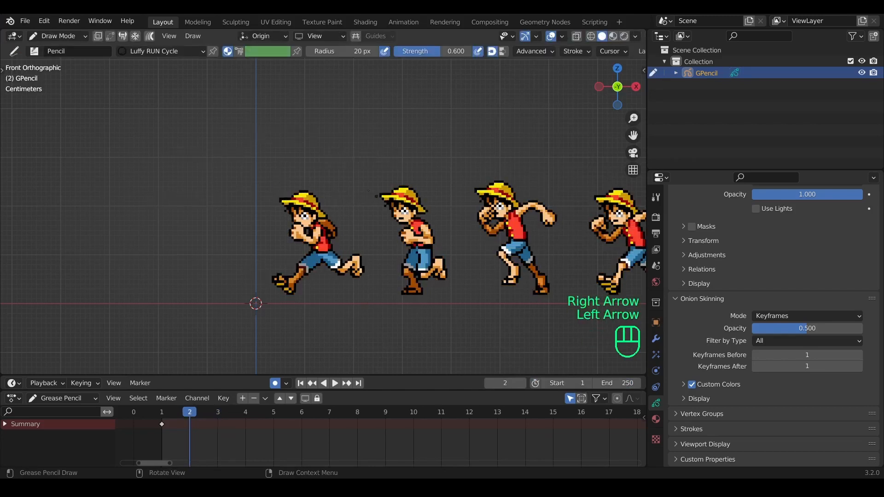
Select the whole sprite strip and shift it so the second pose sits at the origin.
{"action": "key", "text": "Tab"}
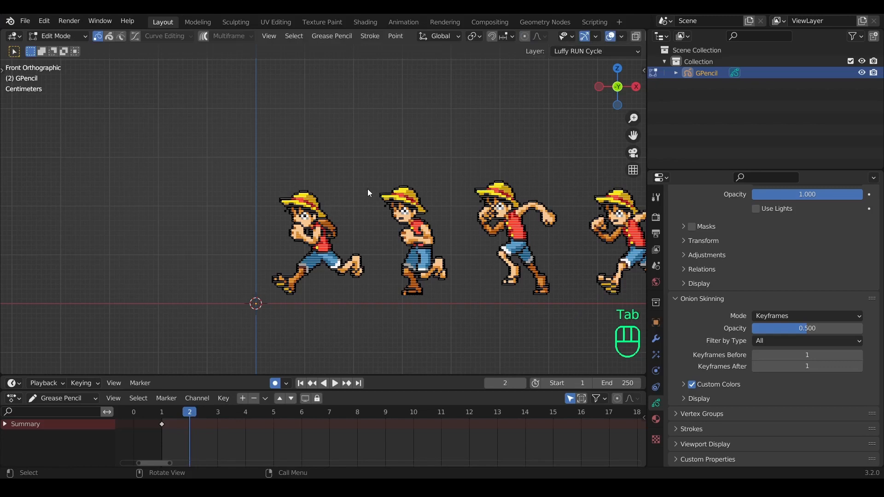
{"action": "key", "text": "a"}
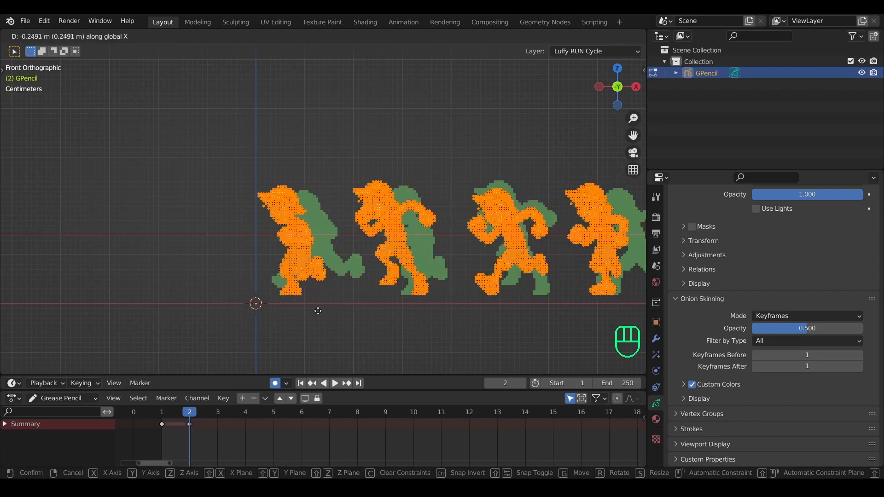
{"action": "left_click_drag", "start_coordinate": [317, 311], "coordinate": [327, 331]}
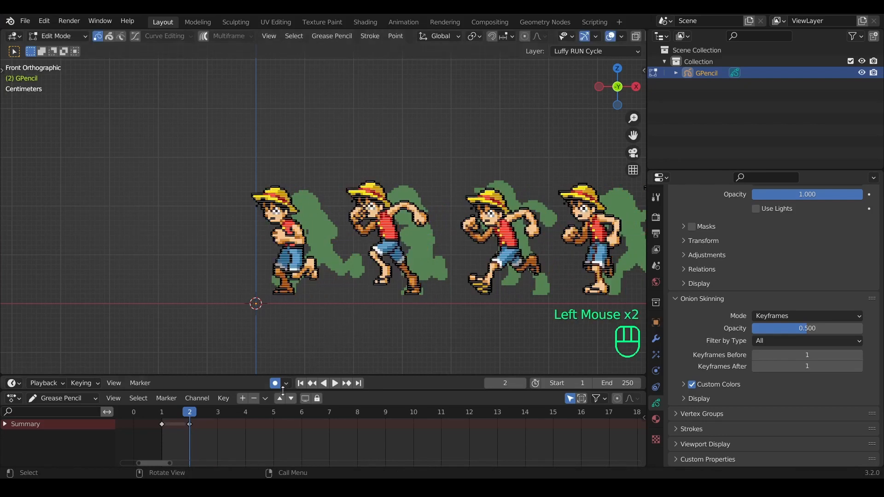
{"action": "key", "text": "Right"}
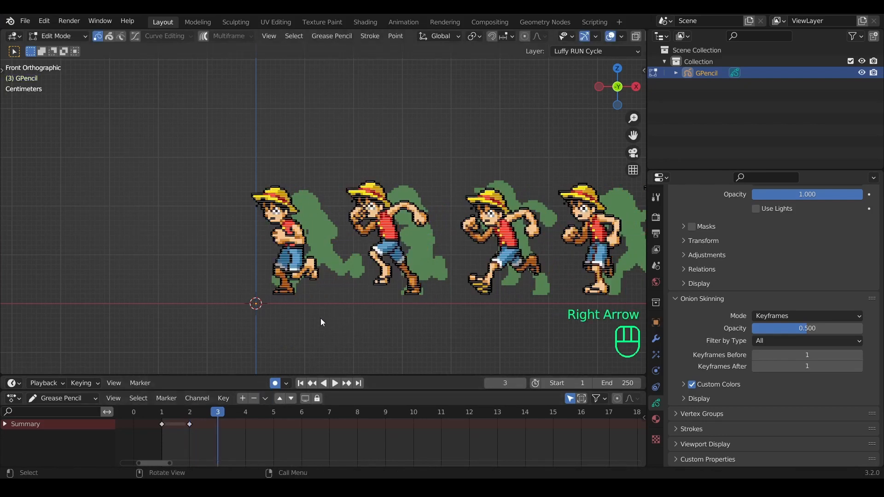
Shift the strip on the following frames so the third and fourth poses sit at the origin.
{"action": "key", "text": "a"}
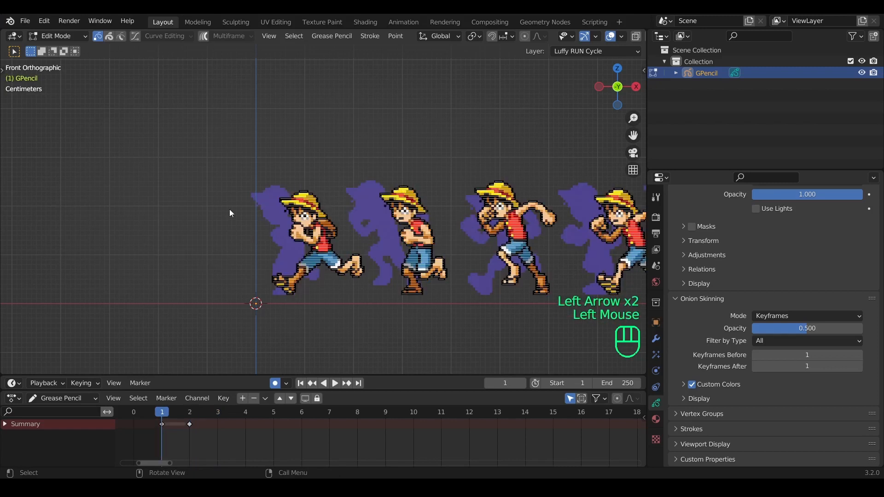
{"action": "key", "text": "Right"}
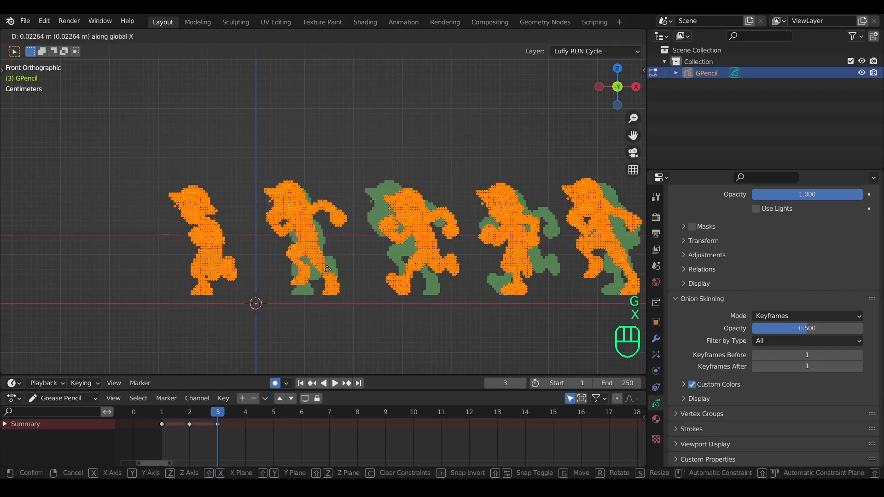
{"action": "key", "text": "Right"}
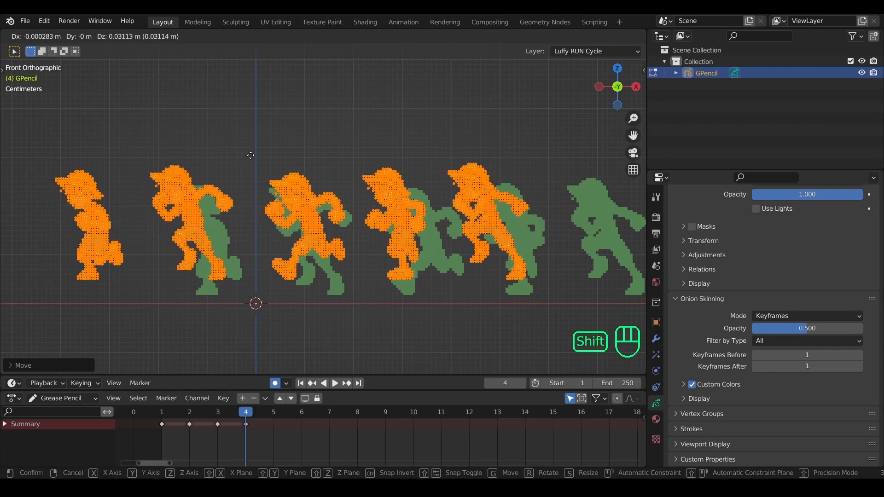
{"action": "key", "text": "right"}
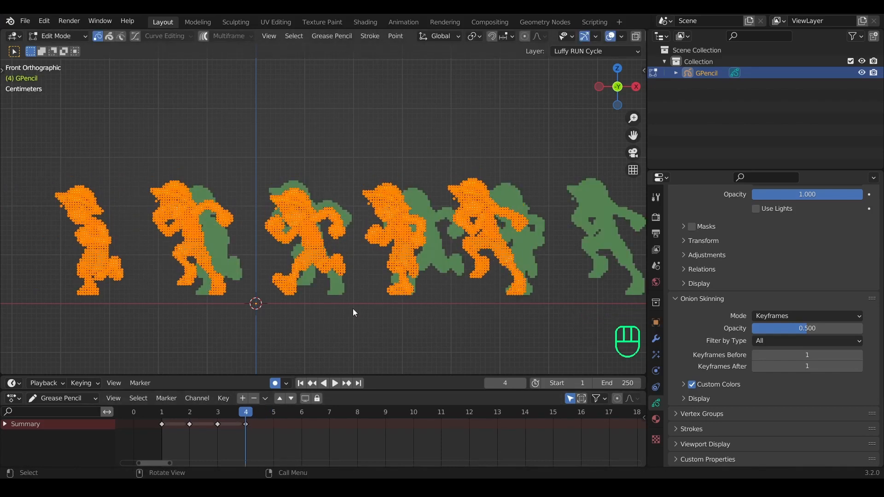
{"action": "left_click_drag", "start_coordinate": [354, 312], "coordinate": [303, 318]}
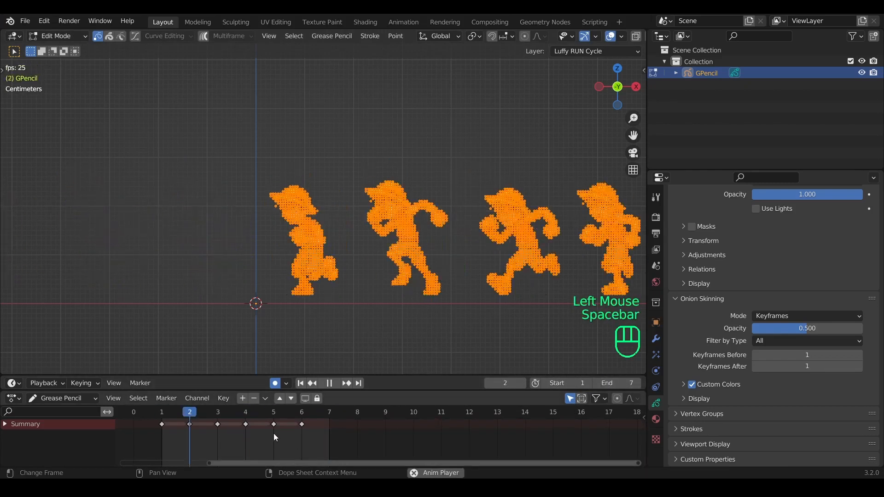
Delete the extra poses on each keyframe and set the frame rate to about 11 fps.
{"action": "key", "text": "shift+Left"}
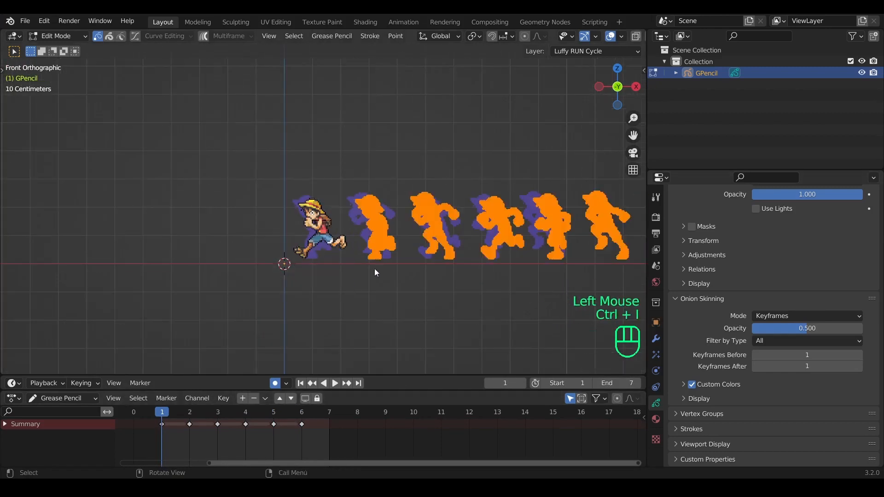
{"action": "key", "text": "x"}
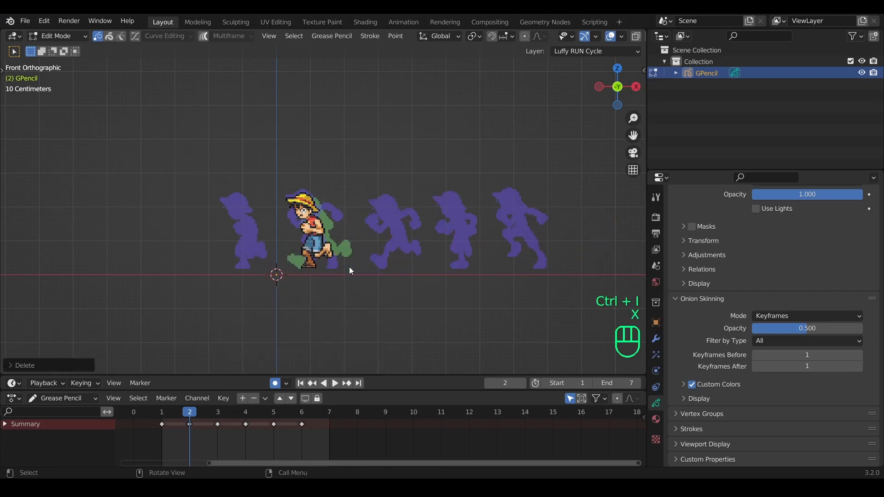
{"action": "key", "text": "Right"}
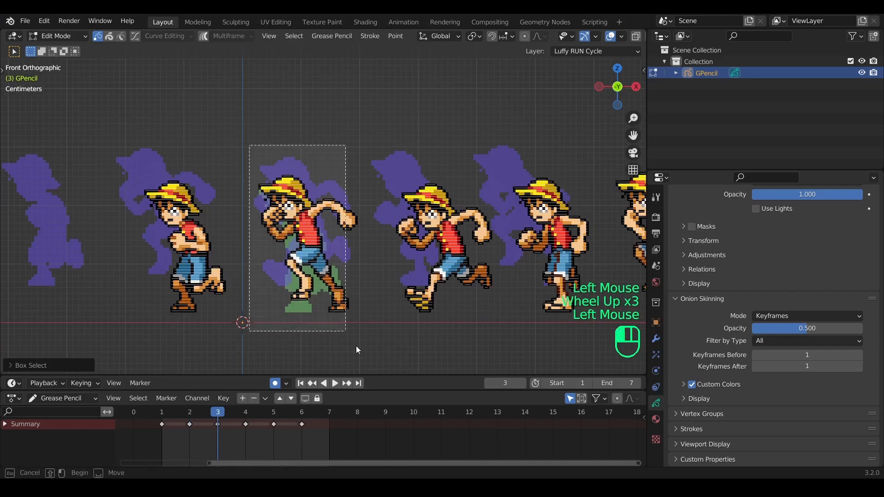
{"action": "key", "text": "Right"}
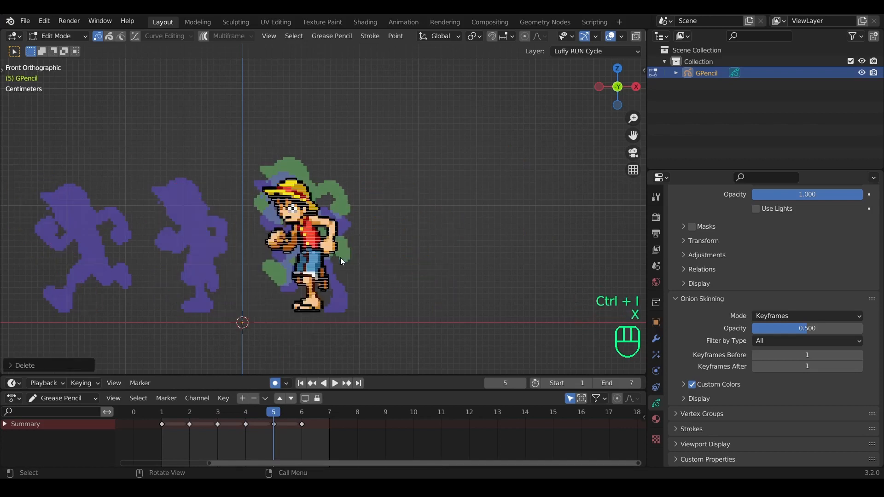
{"action": "left_click", "coordinate": [301, 412]}
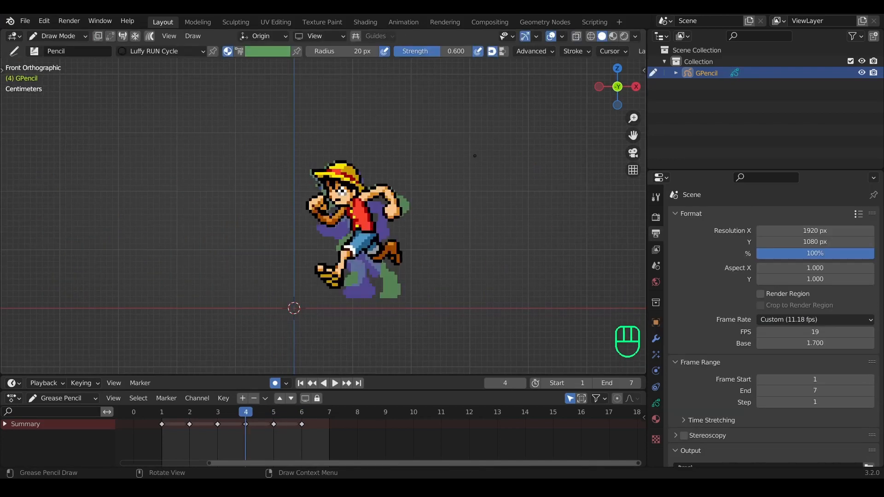
Play the single-pose Luffy run cycle and zoom the view to watch it.
{"action": "key", "text": "space"}
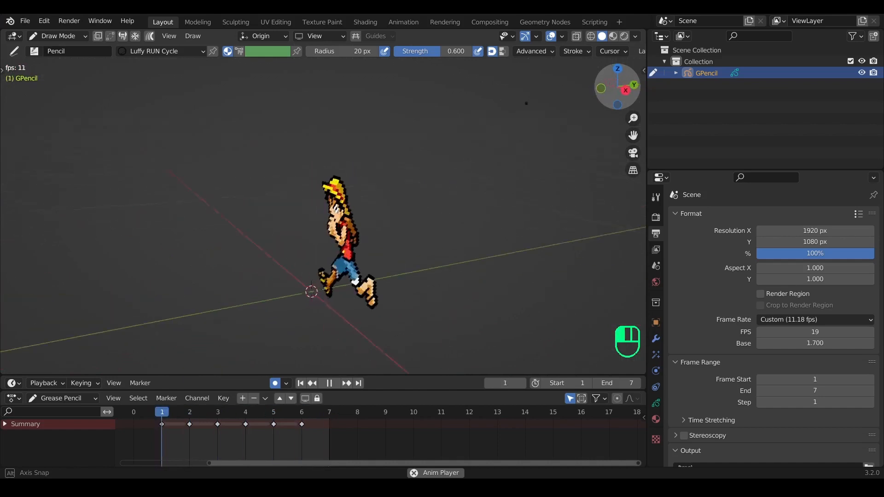
{"action": "scroll", "scroll_direction": "down", "scroll_amount": 3}
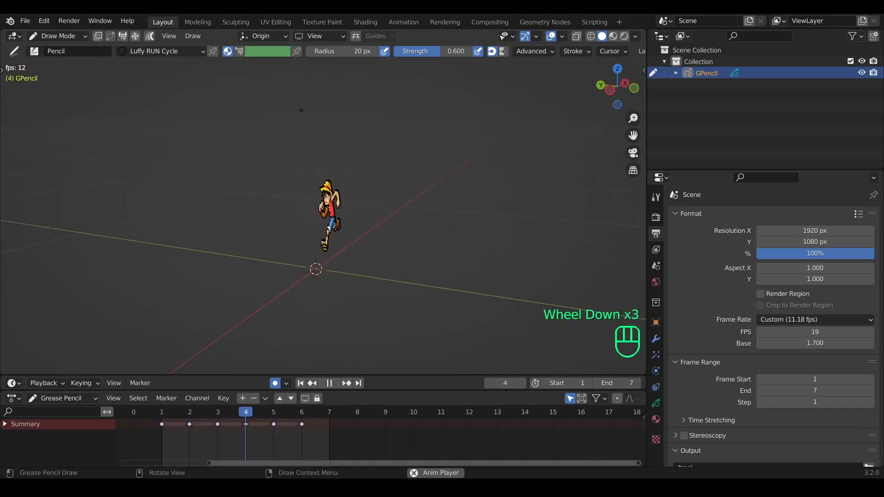
{"action": "scroll", "scroll_direction": "down", "scroll_amount": 3}
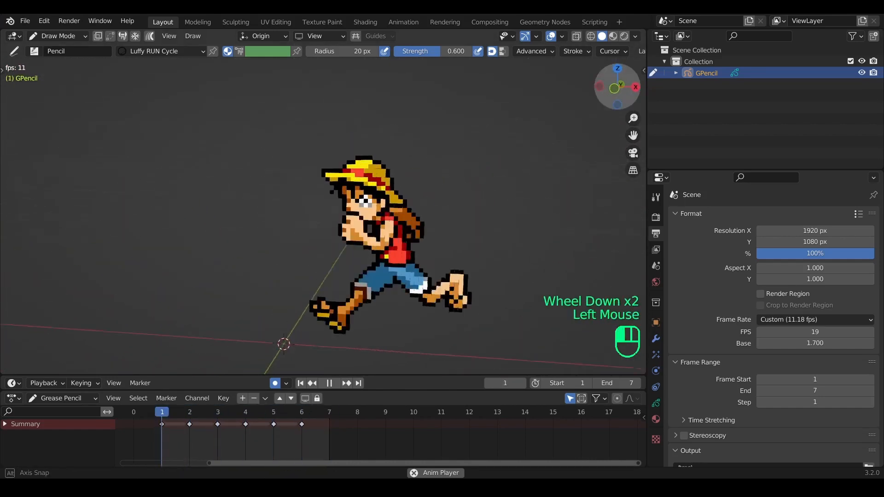
{"action": "scroll", "scroll_direction": "down", "scroll_amount": 3}
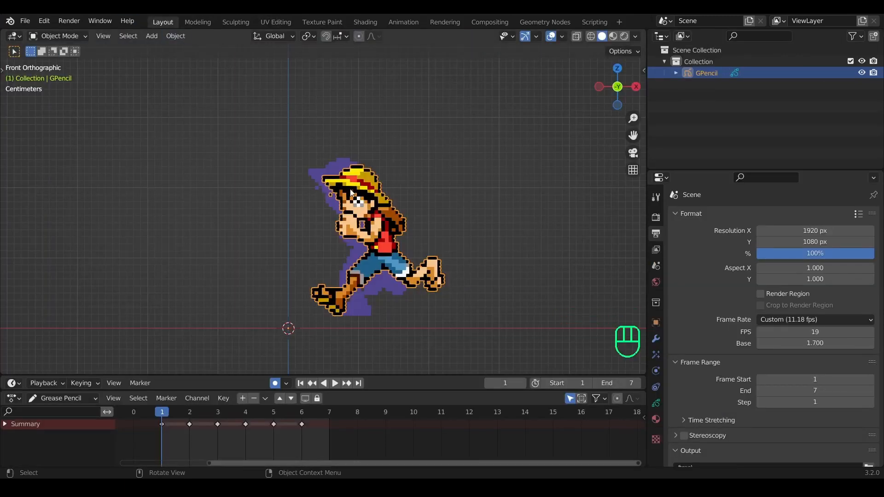
{"action": "mouse_move", "coordinate": [552, 163]}
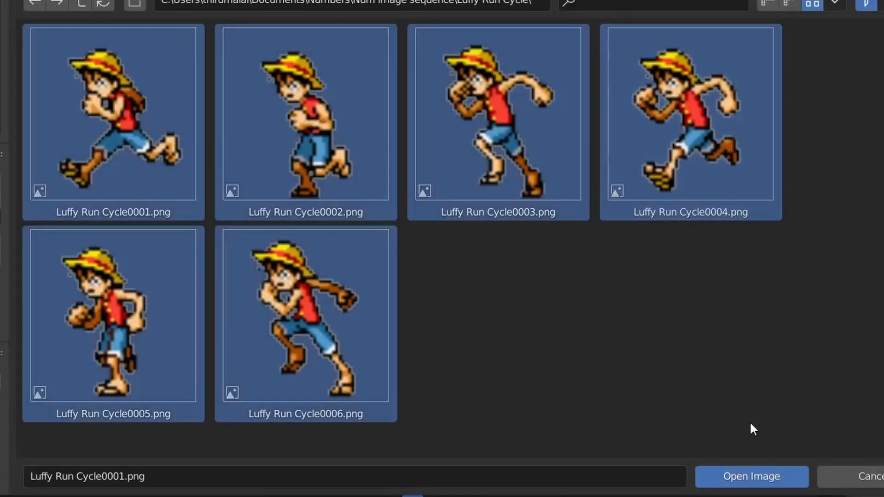
Open Luffy Run Cycle0001–0006.png as a sequence and check frame 5 before returning to frame 1.
{"action": "left_click", "coordinate": [750, 476]}
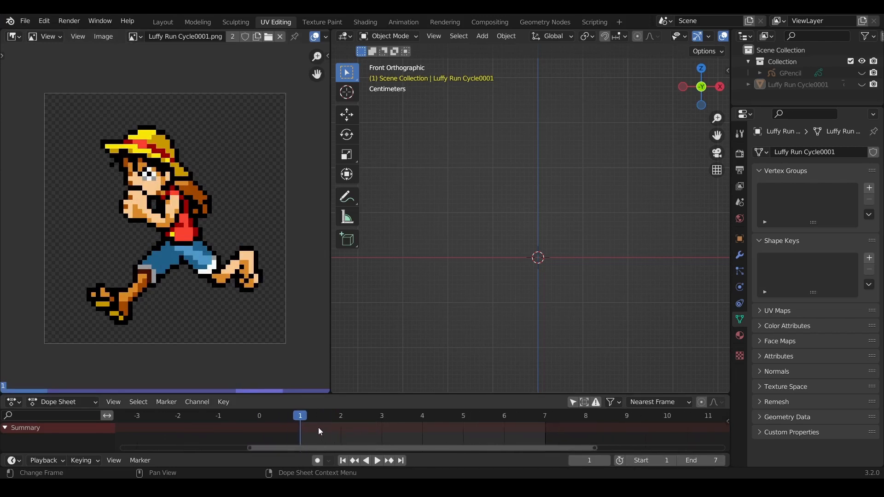
{"action": "left_click", "coordinate": [463, 415]}
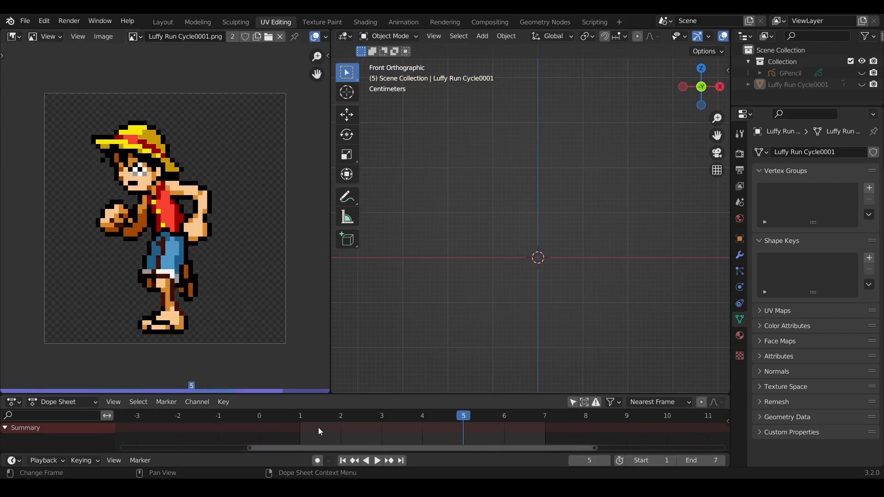
{"action": "left_click", "coordinate": [544, 415]}
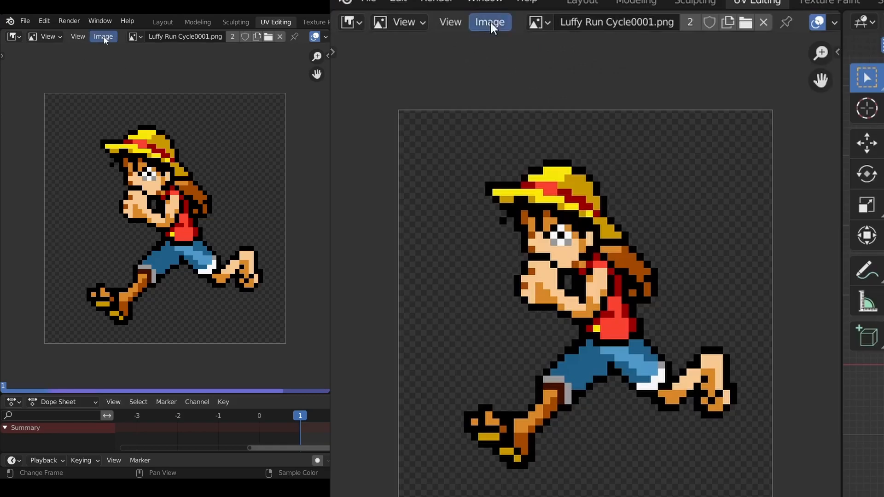
Generate GPencil.001 from the first Luffy image and switch off the layer's Use Lights.
{"action": "left_click", "coordinate": [490, 22]}
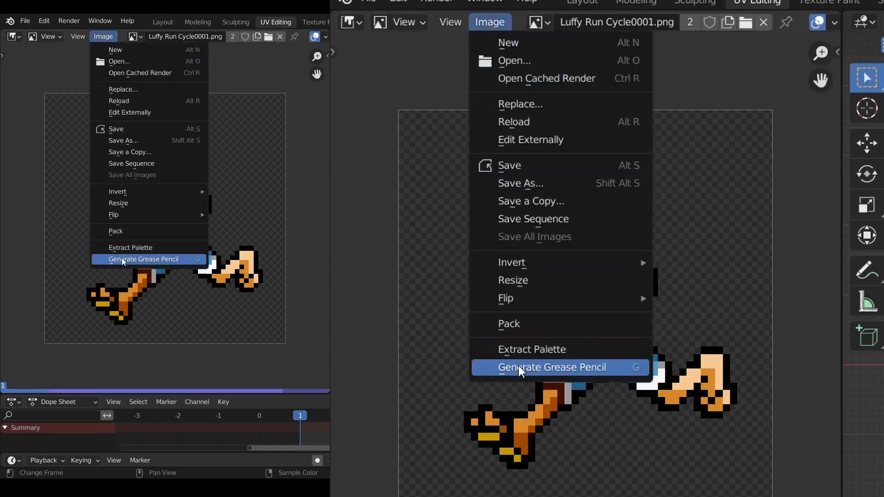
{"action": "right_click", "coordinate": [555, 367]}
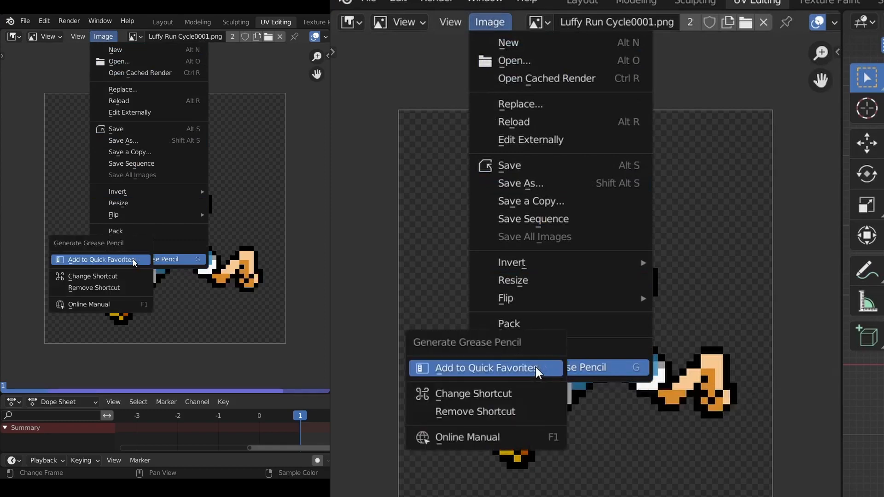
{"action": "mouse_move", "coordinate": [535, 372]}
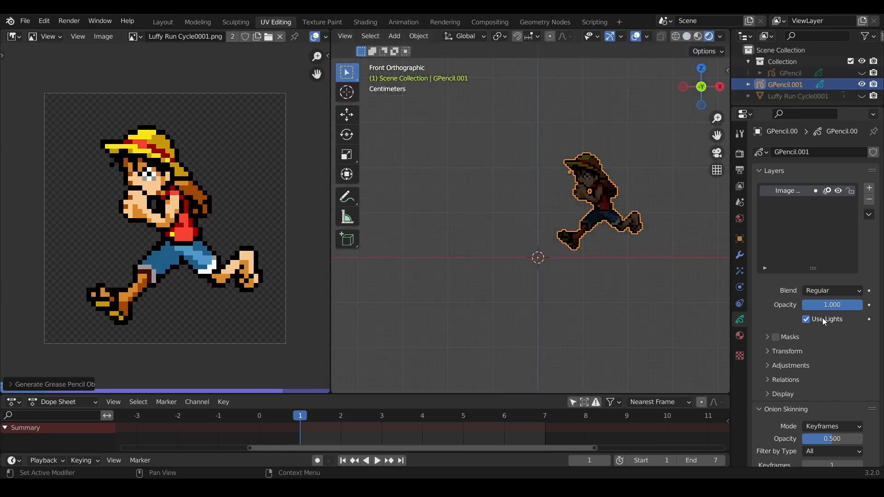
{"action": "left_click", "coordinate": [805, 319]}
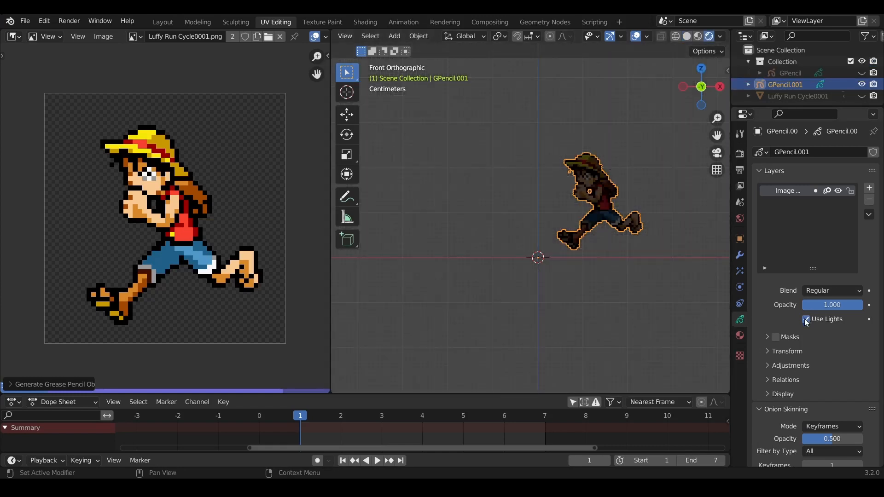
{"action": "left_click", "coordinate": [806, 319]}
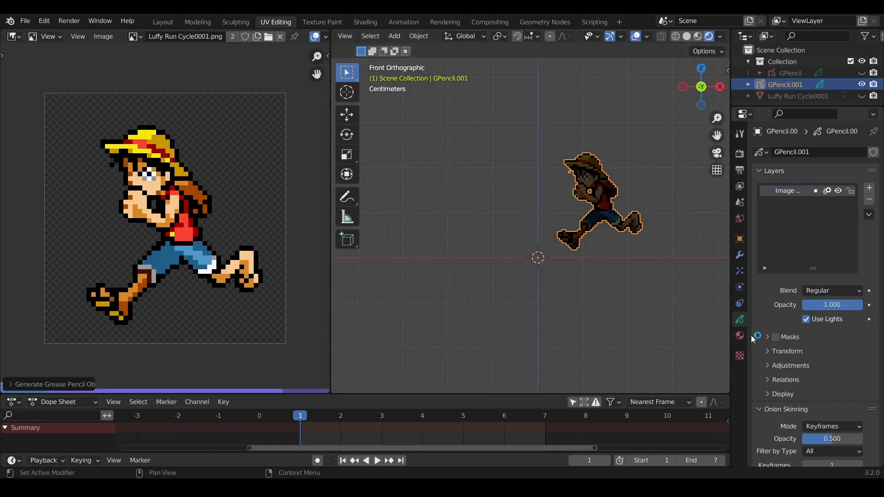
{"action": "left_click", "coordinate": [806, 319]}
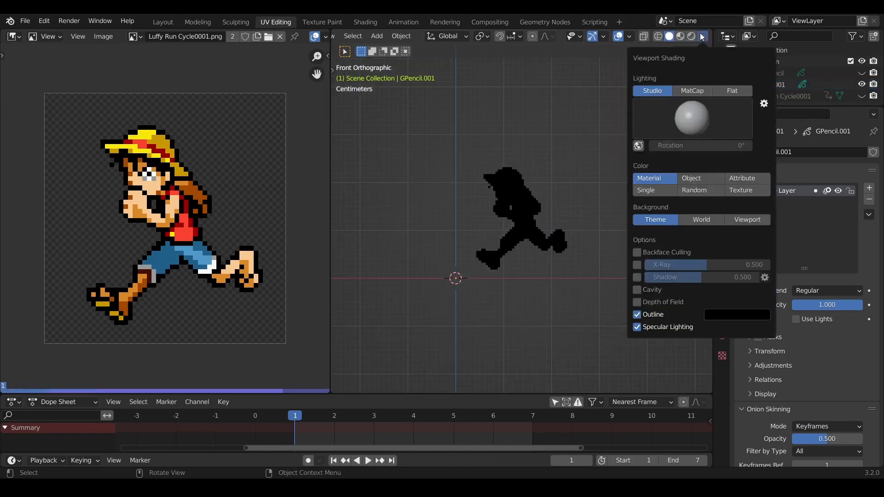
Set the viewport shading Color to Attribute so Luffy shows his pixel colours.
{"action": "left_click", "coordinate": [742, 178]}
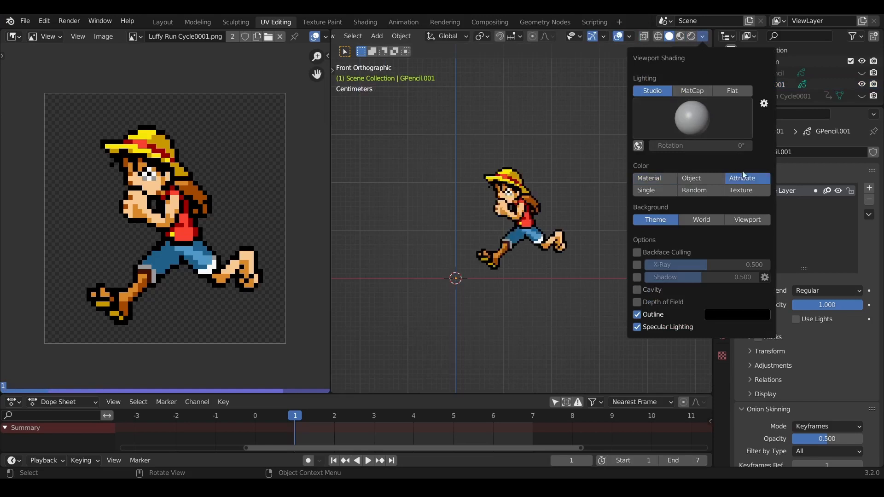
{"action": "left_click", "coordinate": [374, 375]}
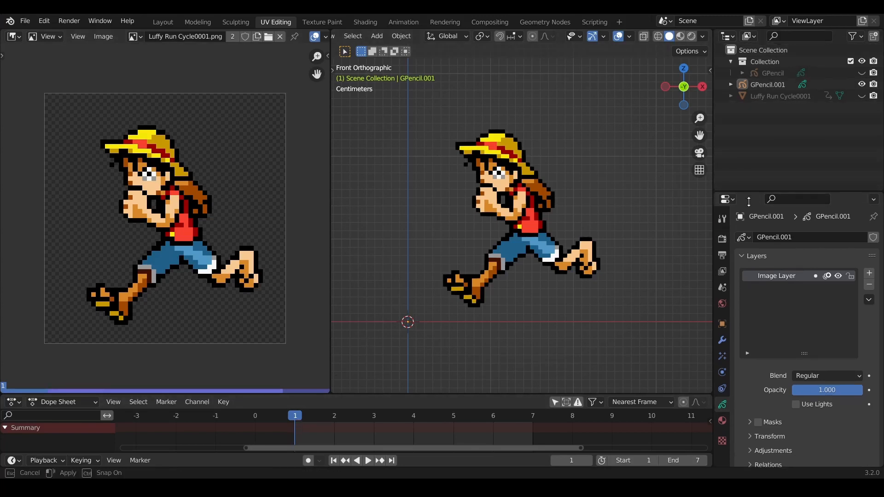
Move GPencil.001 from Collection into Scene Collection and collapse Collection.
{"action": "left_click", "coordinate": [767, 84]}
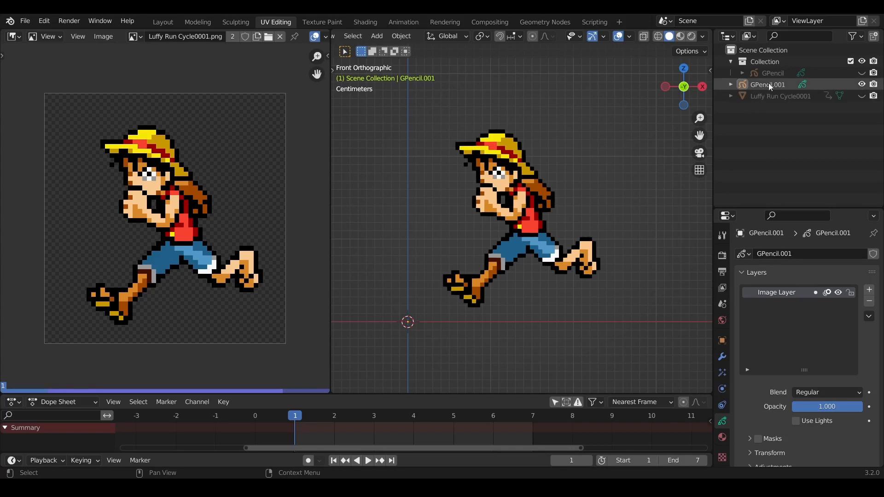
{"action": "left_click", "coordinate": [769, 84]}
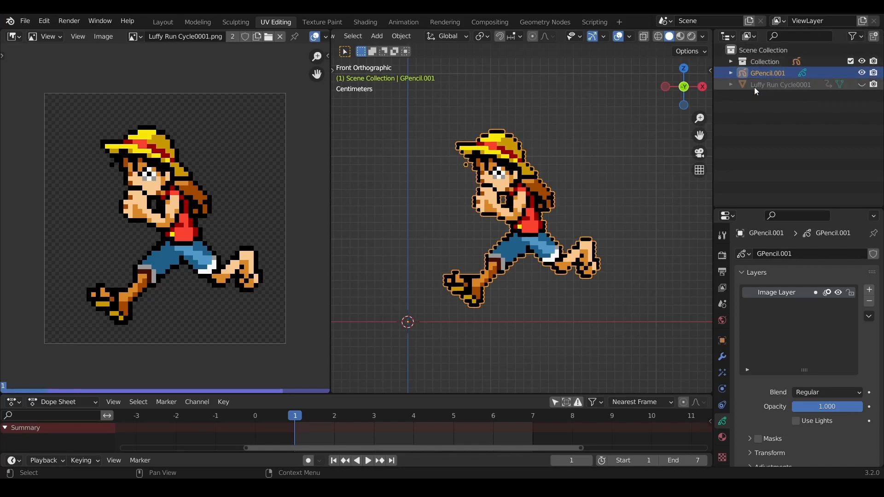
{"action": "left_click", "coordinate": [780, 85]}
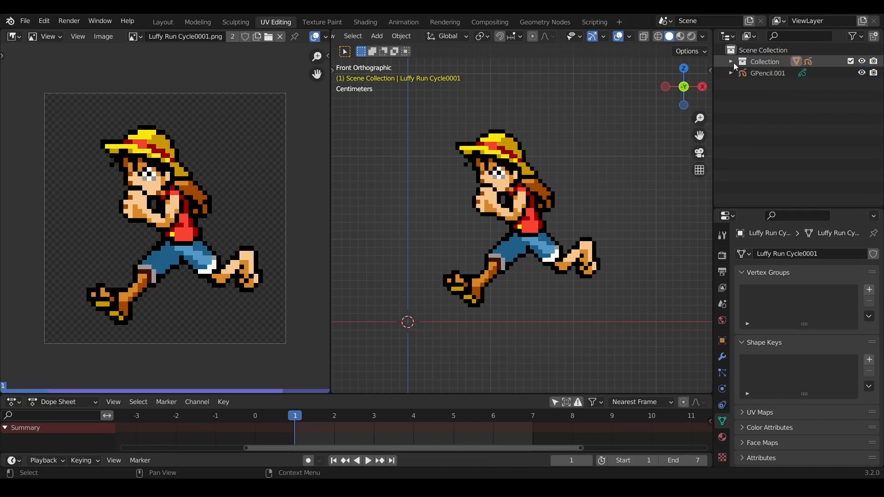
{"action": "left_click", "coordinate": [767, 72]}
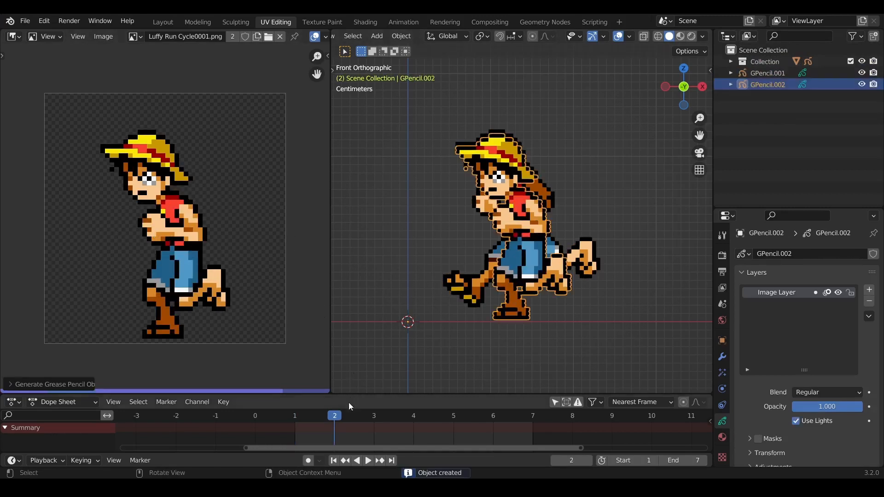
Generate Grease Pencil objects for run-cycle frames 2–6 and orbit to inspect the stack.
{"action": "left_click", "coordinate": [373, 415]}
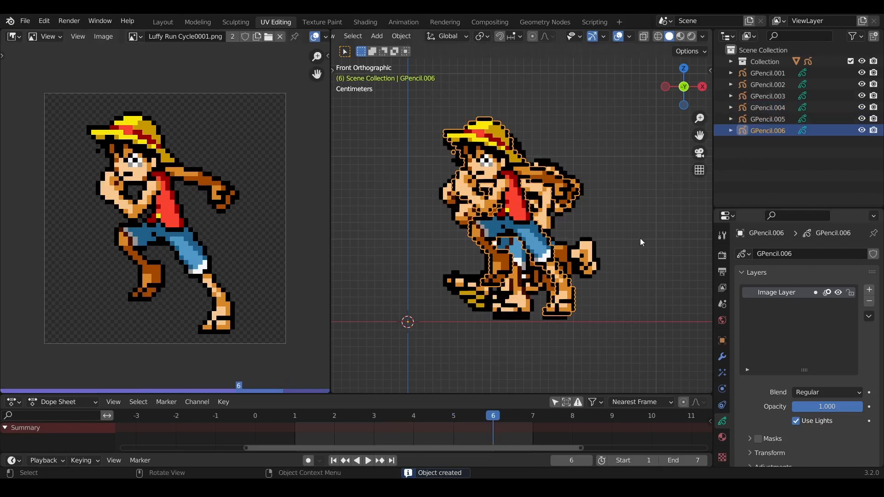
{"action": "left_click", "coordinate": [103, 36]}
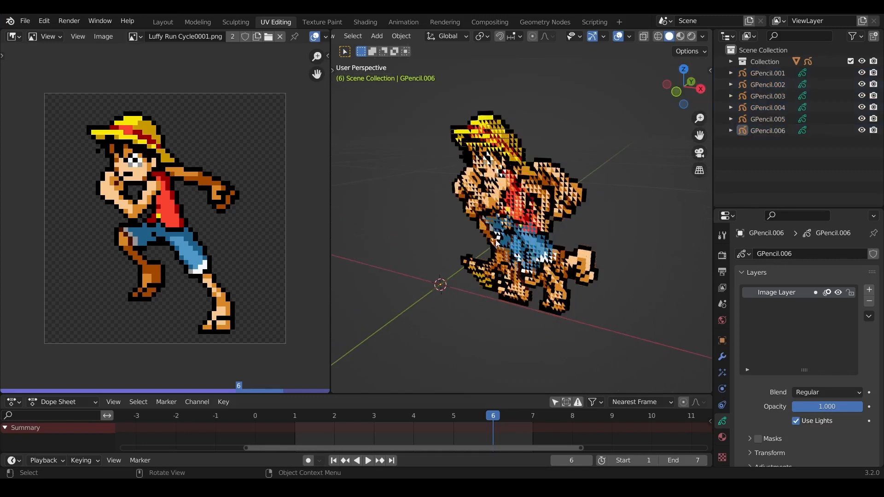
{"action": "left_click", "coordinate": [768, 96]}
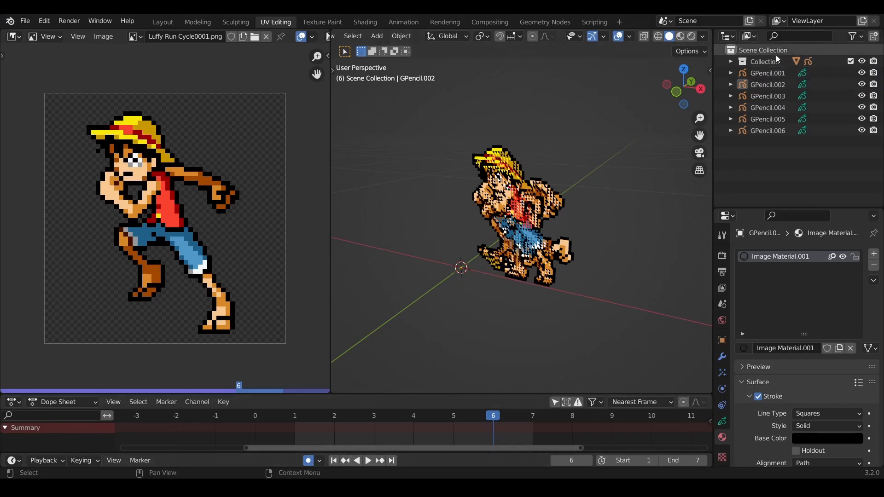
{"action": "left_click", "coordinate": [767, 73]}
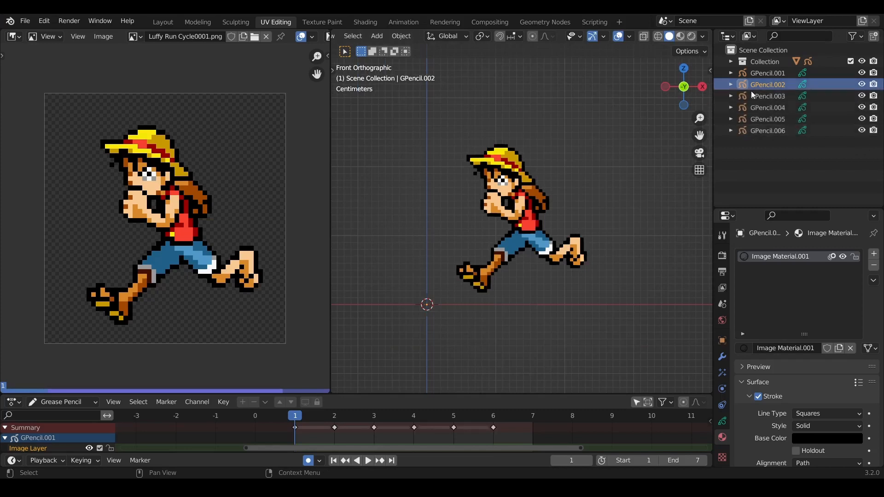
{"action": "left_click_drag", "start_coordinate": [507, 226], "coordinate": [519, 214]}
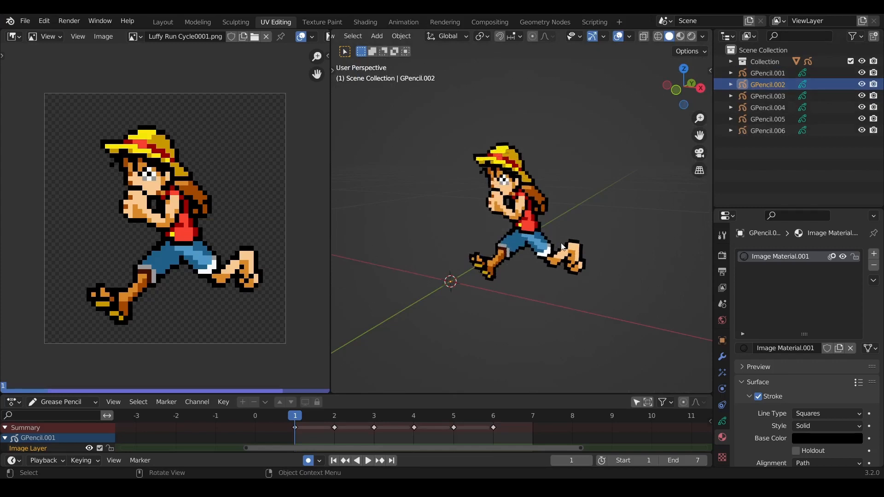
{"action": "left_click", "coordinate": [492, 415]}
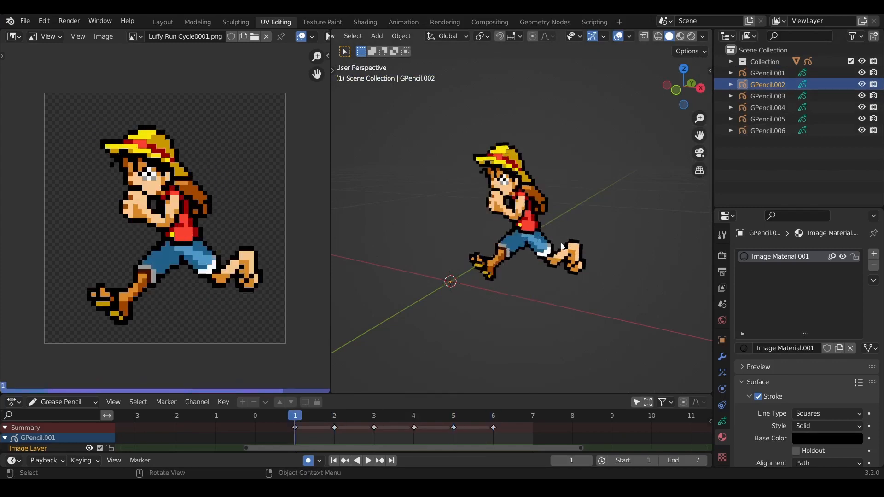
{"action": "left_click", "coordinate": [768, 73]}
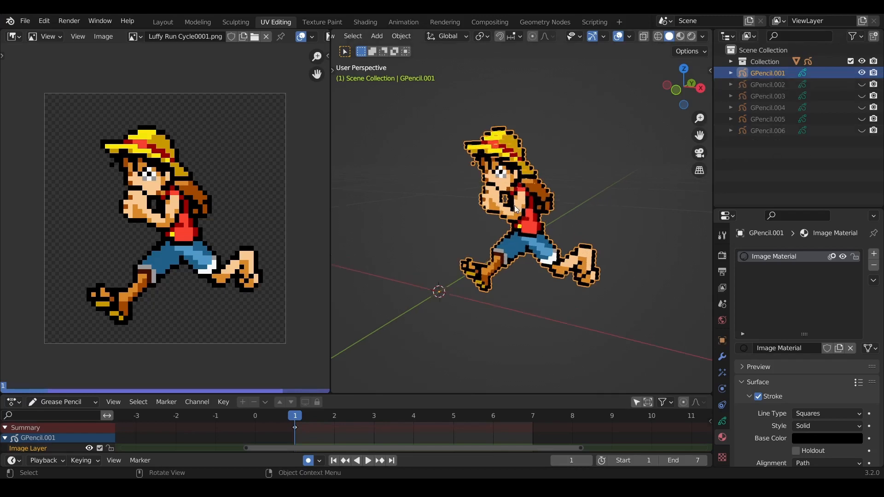
{"action": "mouse_move", "coordinate": [483, 203]}
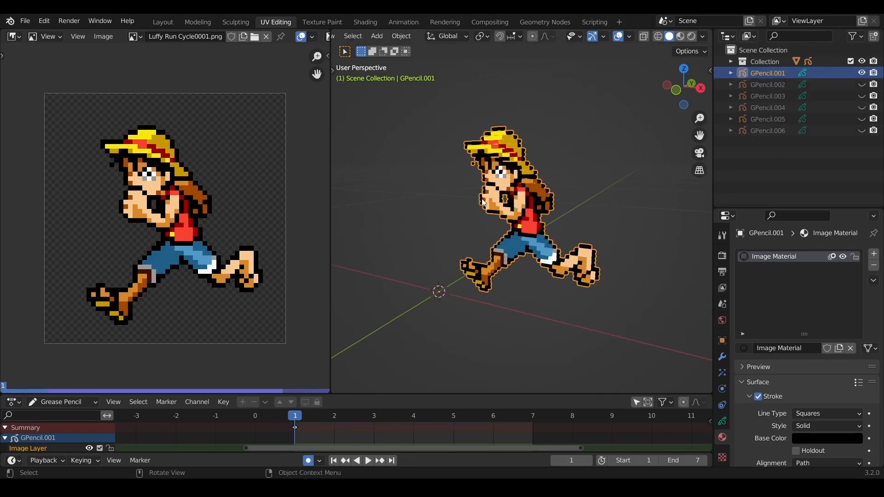
In draw mode, insert a blank keyframe on the active layer, then move to GPencil.002 at frame 3.
{"action": "key", "text": "KP_1"}
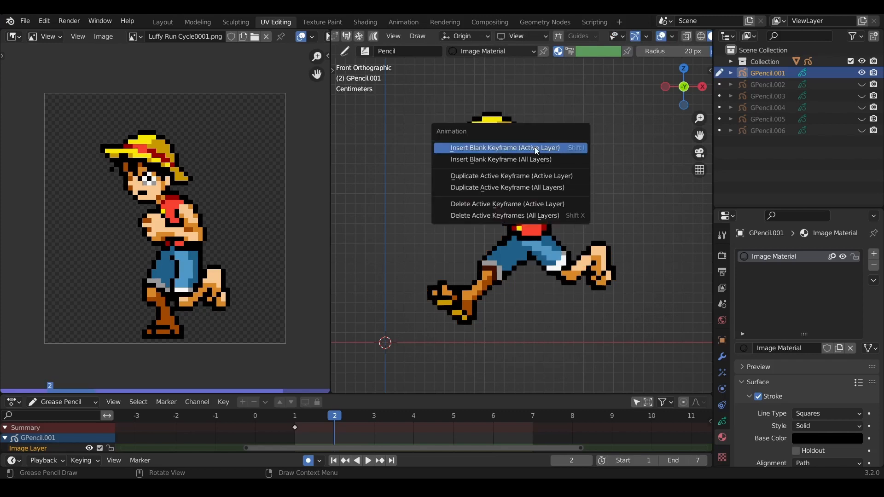
{"action": "left_click", "coordinate": [503, 147]}
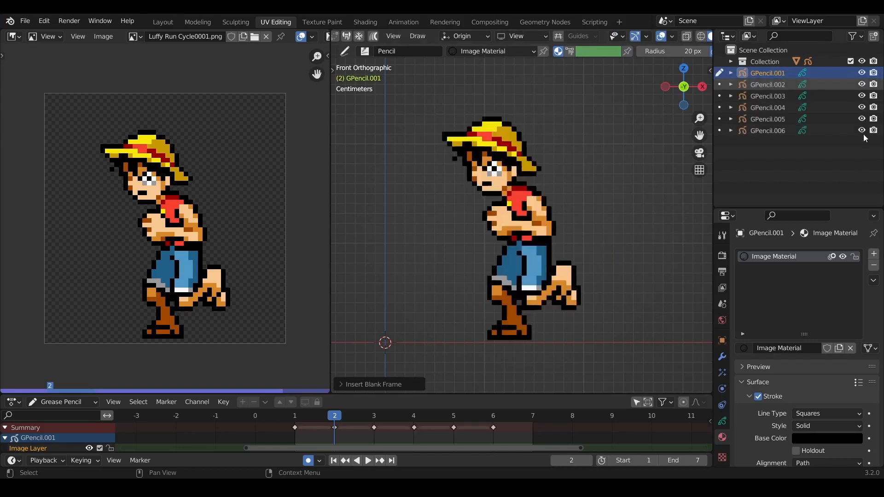
{"action": "left_click", "coordinate": [767, 84]}
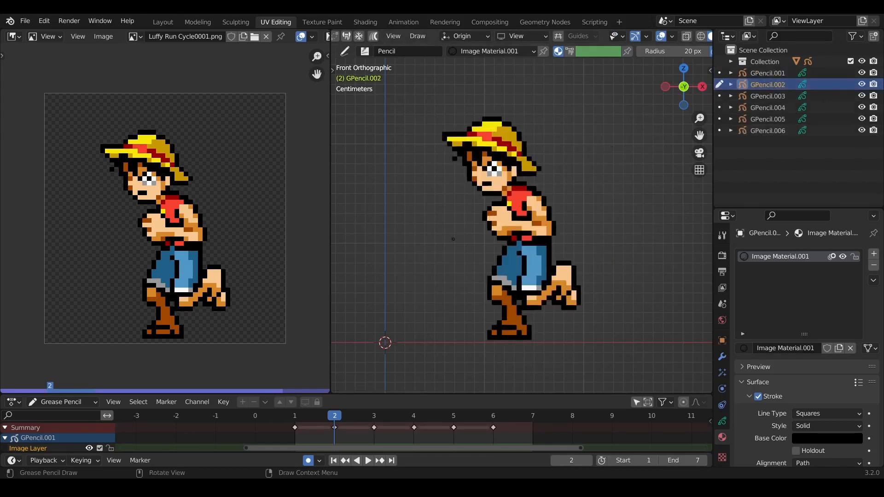
{"action": "left_click", "coordinate": [367, 416]}
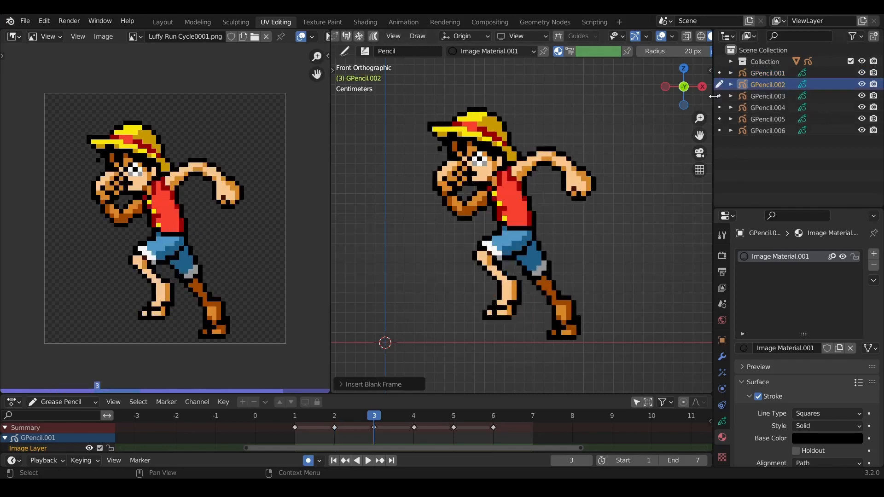
{"action": "left_click", "coordinate": [768, 96]}
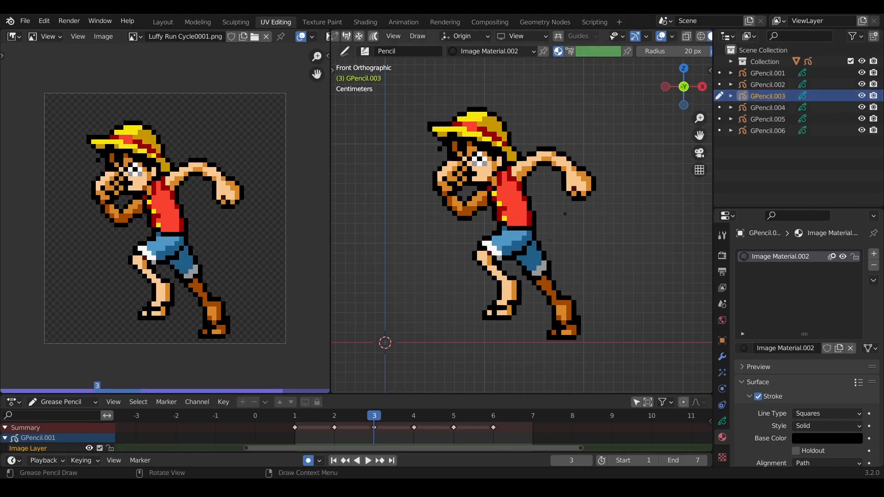
Insert blank keyframes after the drawn frames of GPencil.003, GPencil.004 and GPencil.005.
{"action": "left_click", "coordinate": [414, 416]}
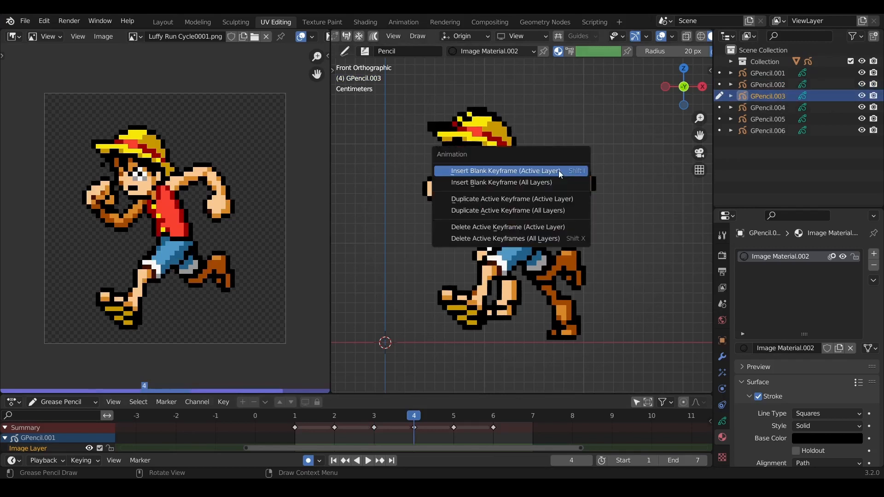
{"action": "left_click", "coordinate": [504, 171]}
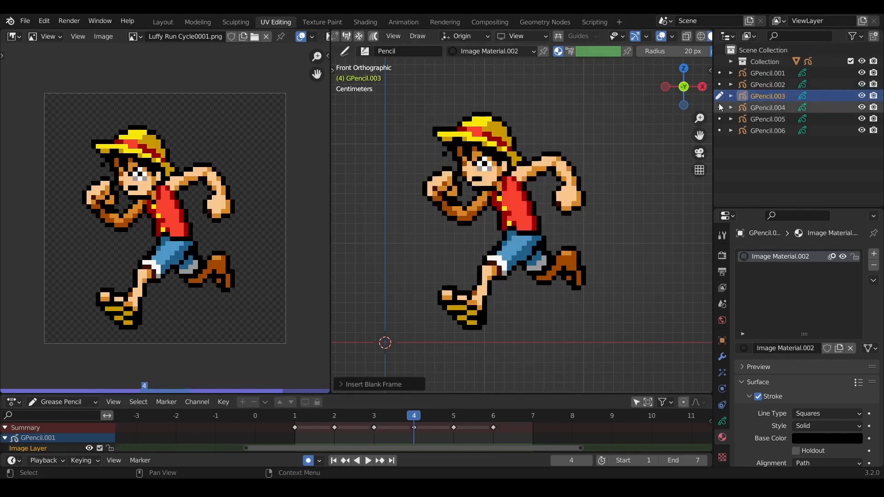
{"action": "left_click", "coordinate": [767, 108]}
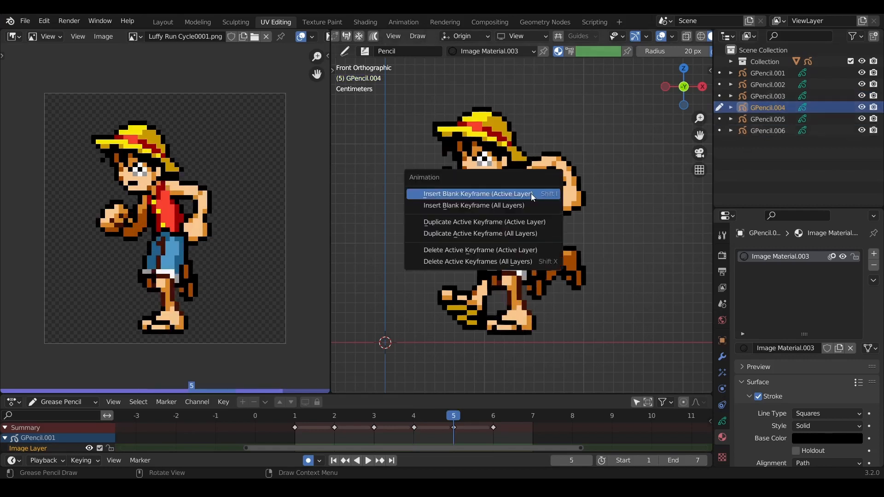
{"action": "left_click", "coordinate": [476, 194]}
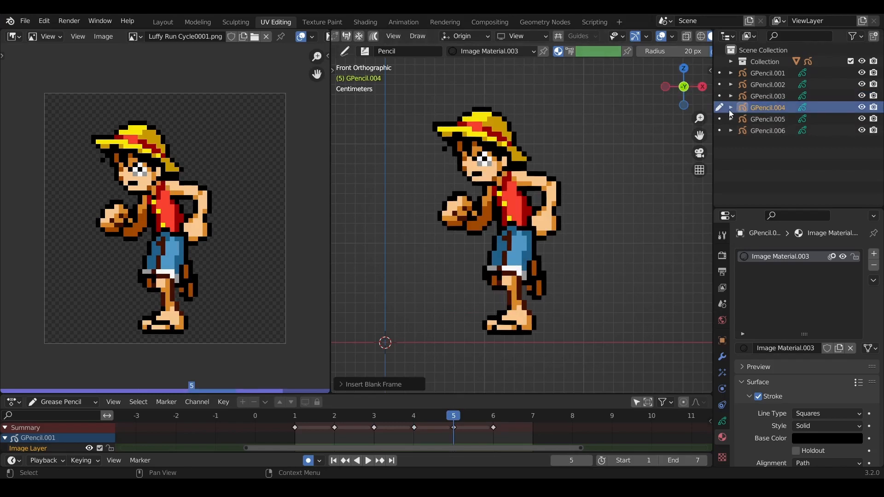
{"action": "left_click", "coordinate": [767, 119]}
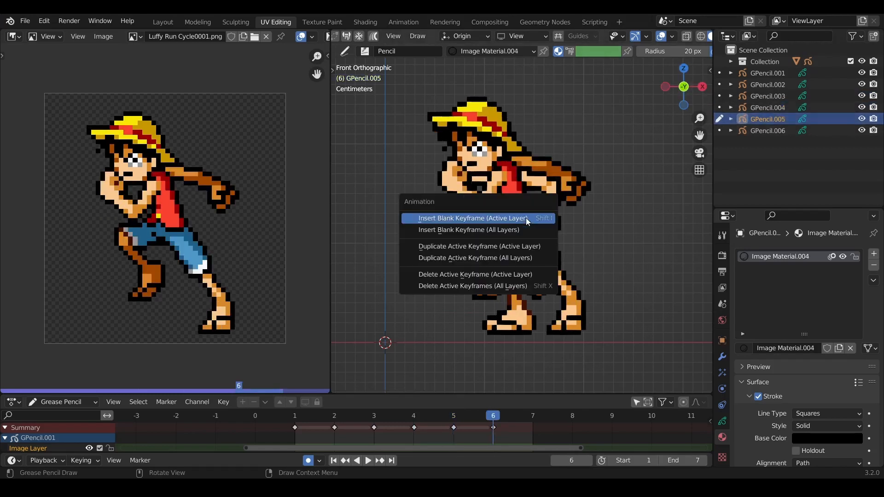
{"action": "left_click", "coordinate": [471, 218]}
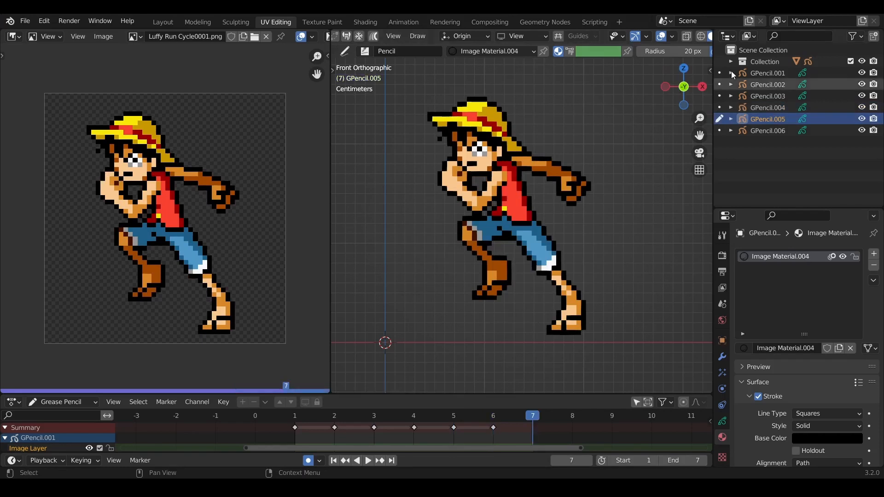
{"action": "left_click", "coordinate": [766, 130]}
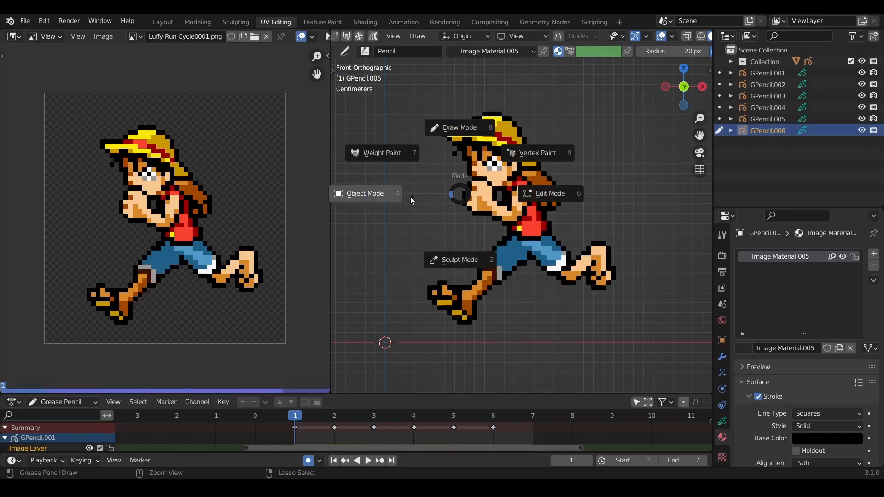
Return to Object Mode and select GPencil.001 through GPencil.006 in the Outliner.
{"action": "left_click", "coordinate": [364, 194]}
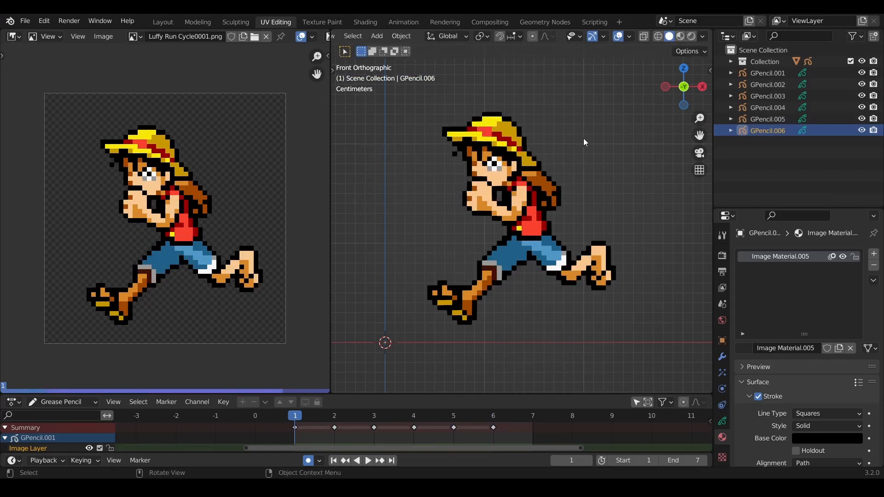
{"action": "mouse_move", "coordinate": [587, 357]}
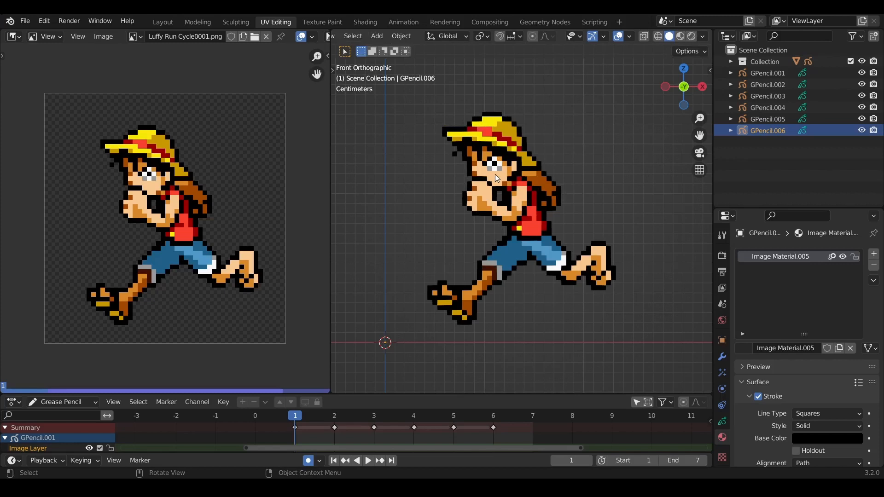
{"action": "mouse_move", "coordinate": [440, 257]}
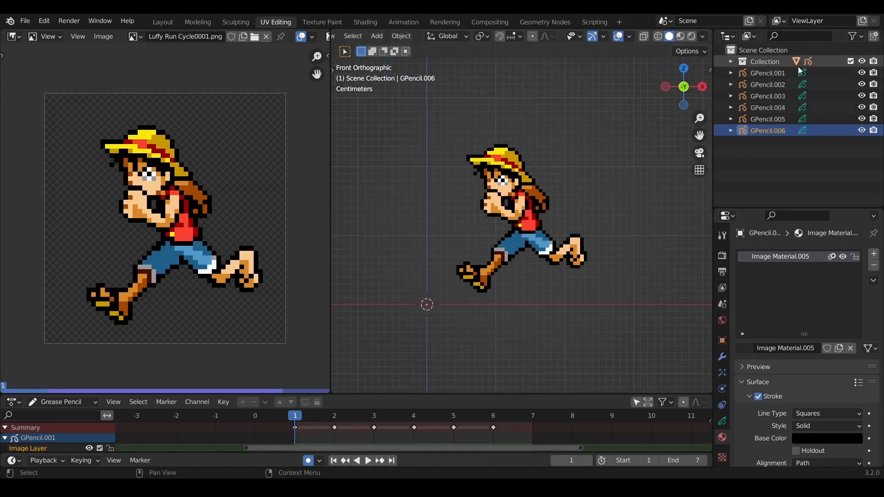
{"action": "left_click", "coordinate": [766, 72]}
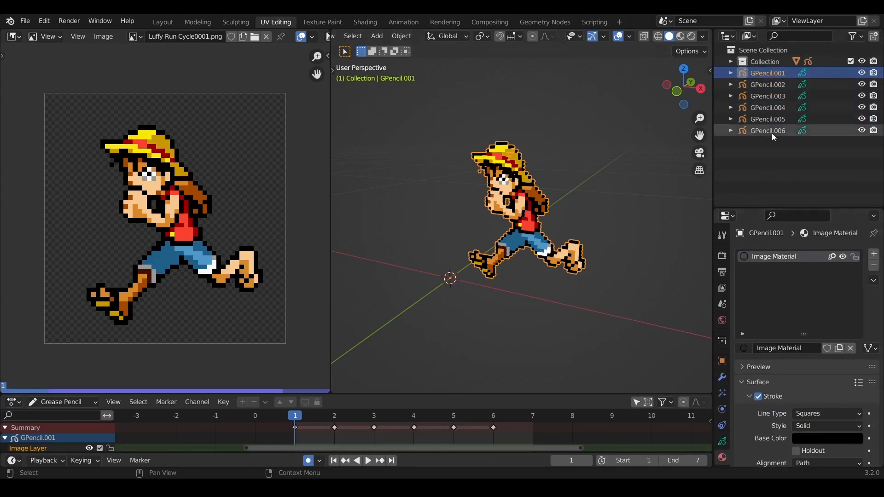
{"action": "left_click", "coordinate": [767, 85]}
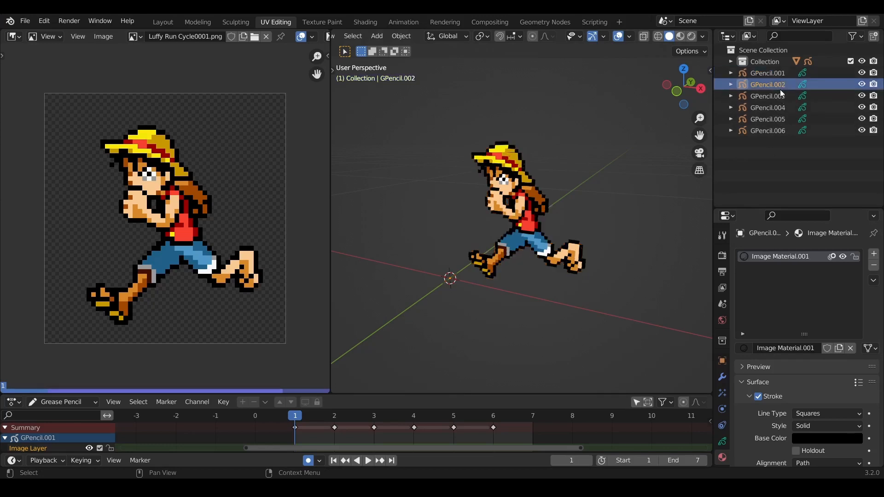
{"action": "left_click", "coordinate": [768, 130]}
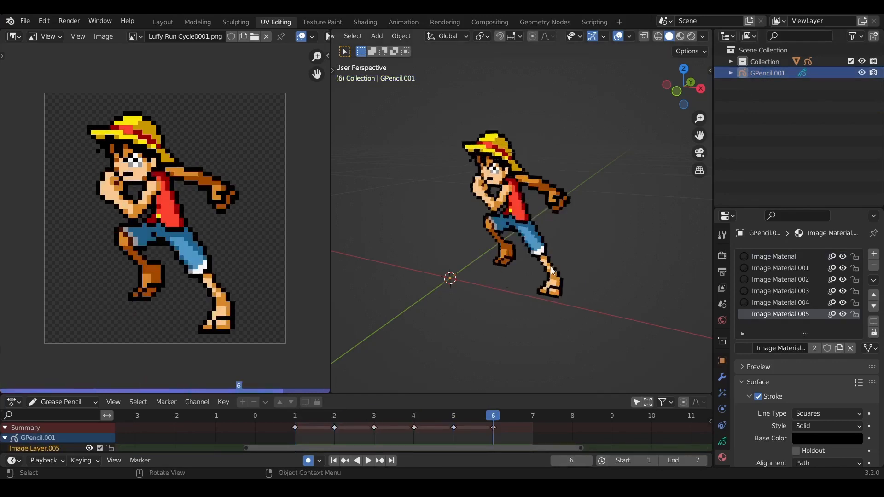
Check the merged GPencil.001 poses at frames 1 and 5, then switch to Layout.
{"action": "left_click", "coordinate": [333, 460]}
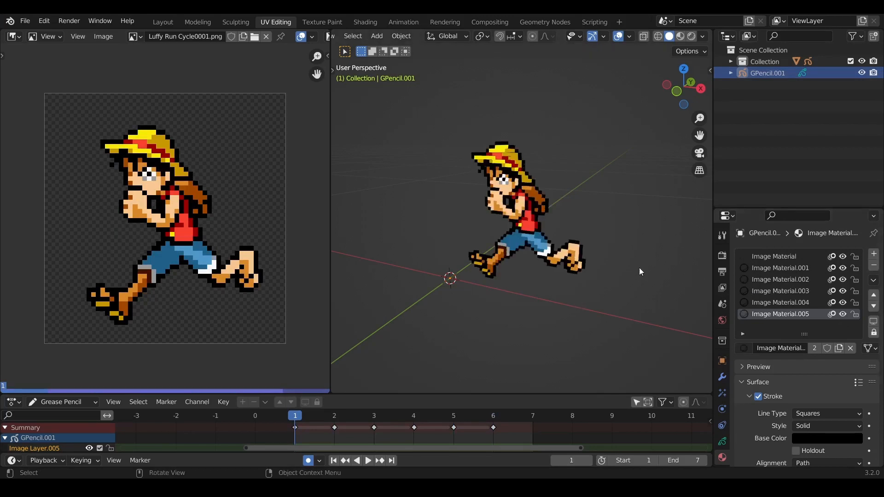
{"action": "left_click", "coordinate": [452, 415]}
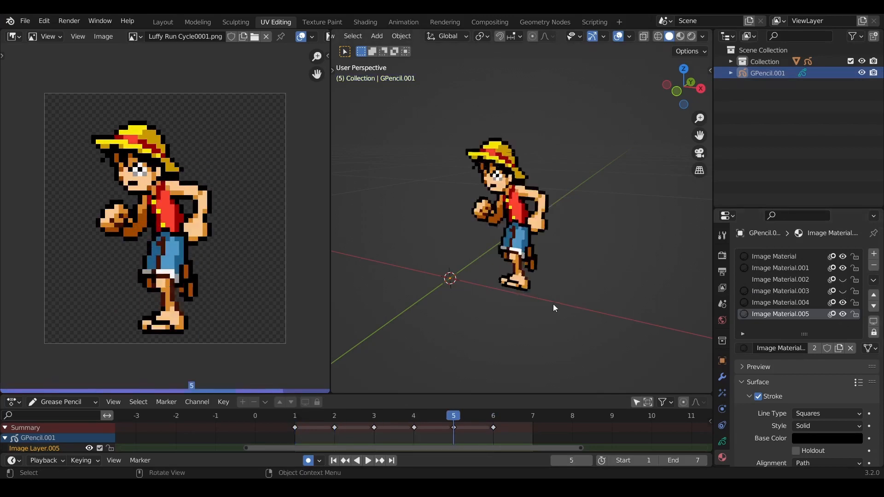
{"action": "left_click", "coordinate": [294, 415]}
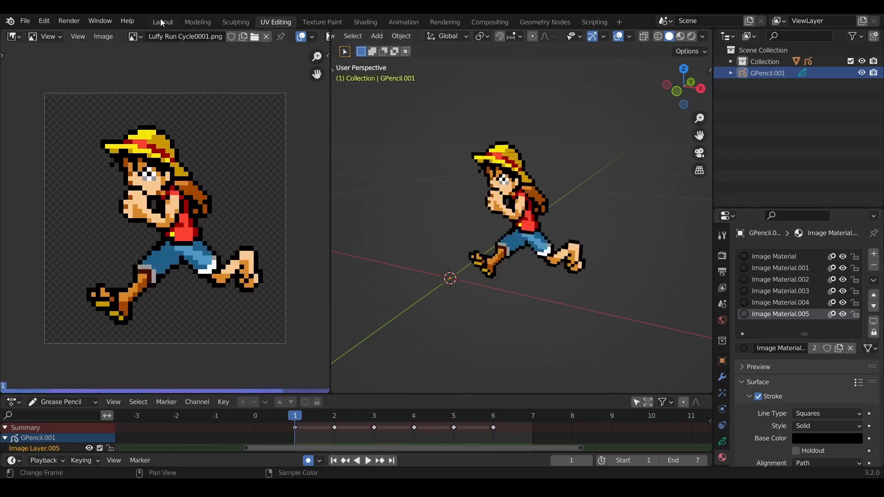
{"action": "left_click", "coordinate": [162, 22]}
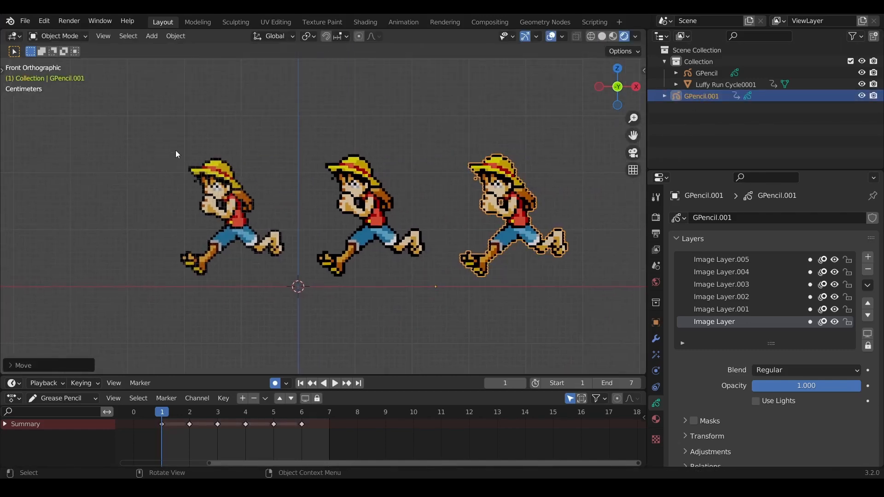
{"action": "mouse_move", "coordinate": [437, 156]}
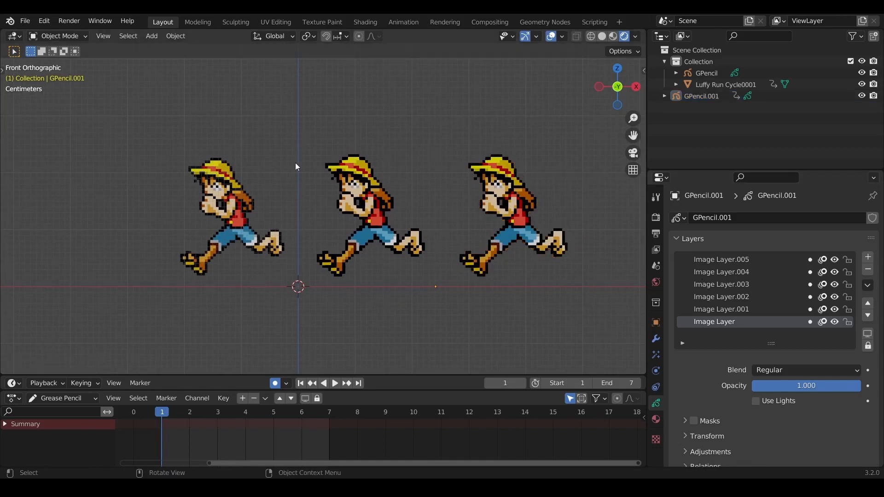
{"action": "mouse_move", "coordinate": [127, 304]}
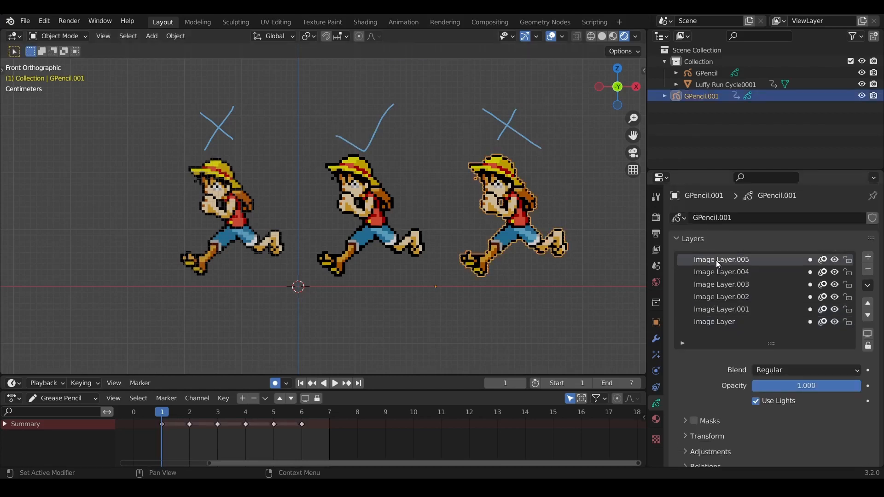
Inspect the image plane material, expanding the IAP_SHADELESS shader's colour input.
{"action": "left_click", "coordinate": [720, 297]}
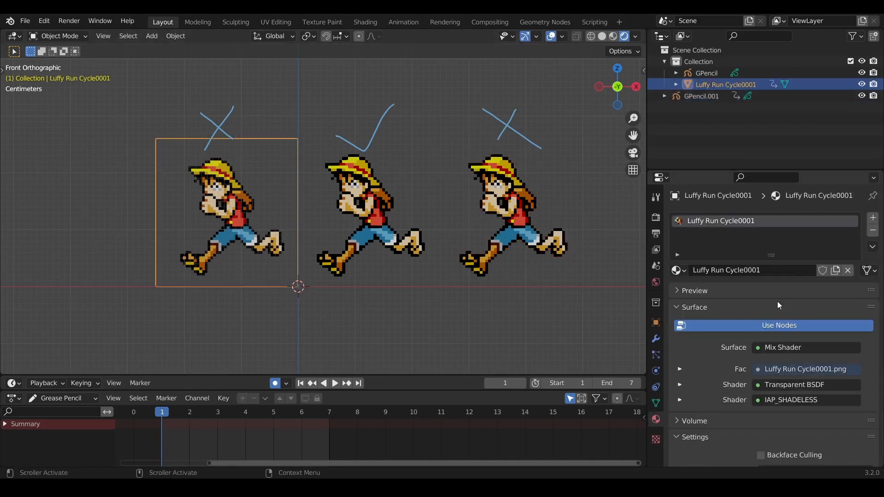
{"action": "left_click", "coordinate": [680, 399]}
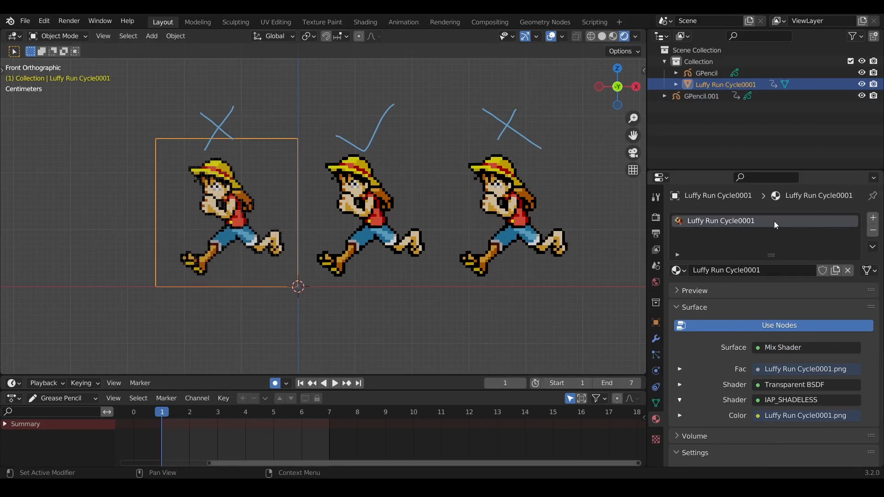
{"action": "mouse_move", "coordinate": [724, 233]}
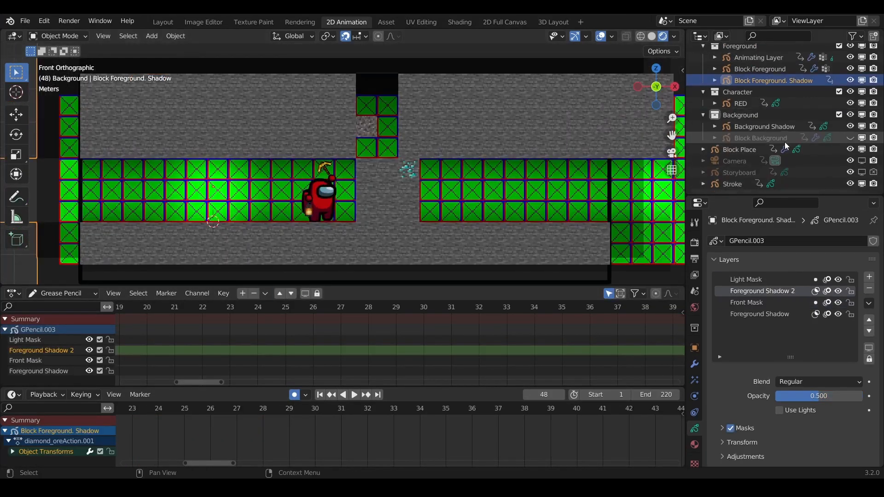
Select the RED character in the Outliner and play its walk animation.
{"action": "left_click", "coordinate": [739, 149]}
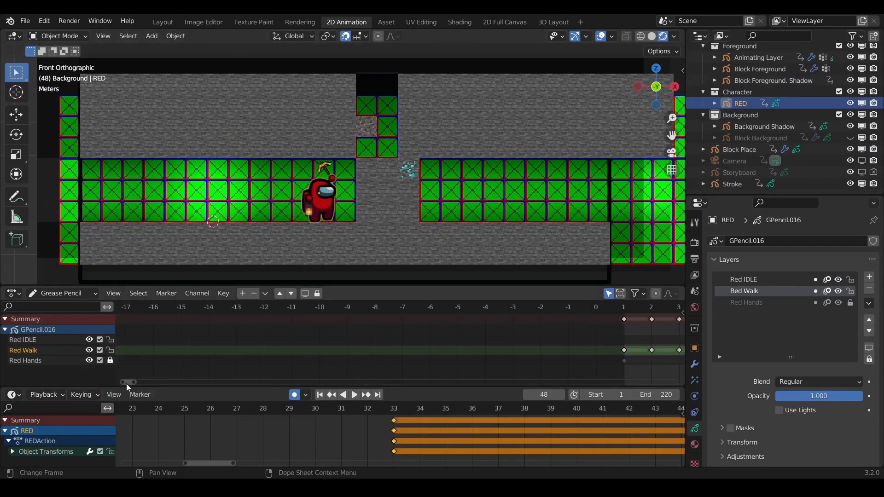
{"action": "left_click", "coordinate": [342, 394]}
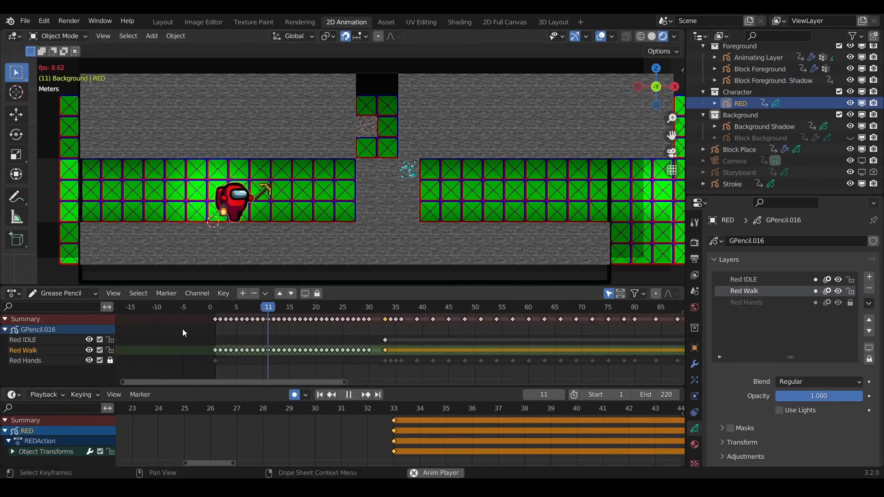